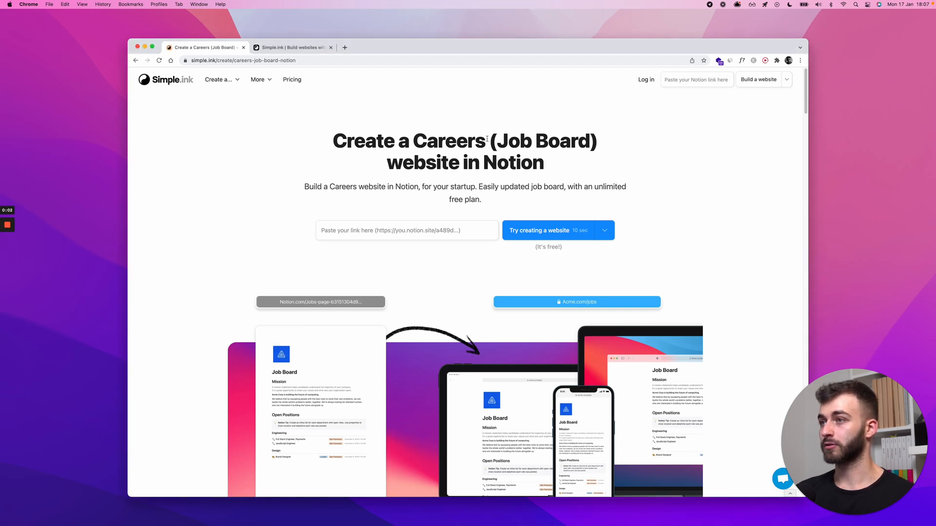
mouse_move(649, 174)
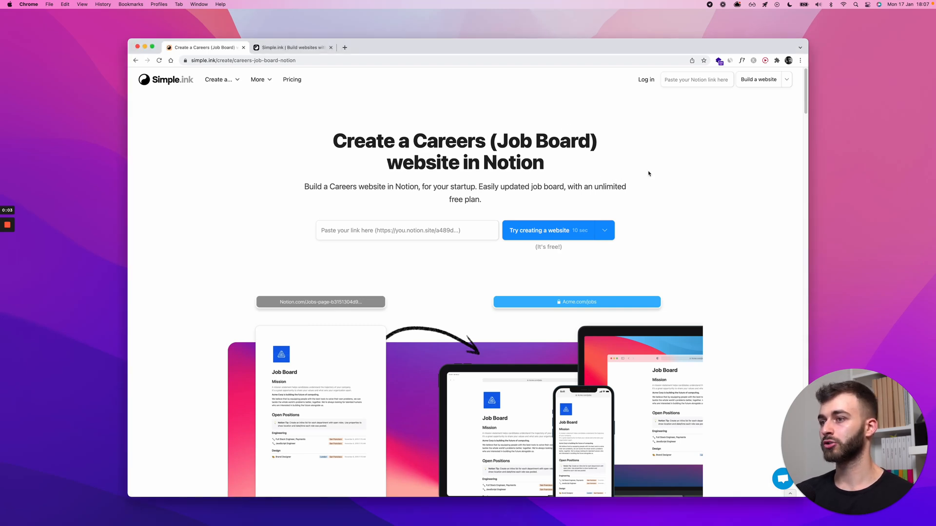
mouse_move(292, 361)
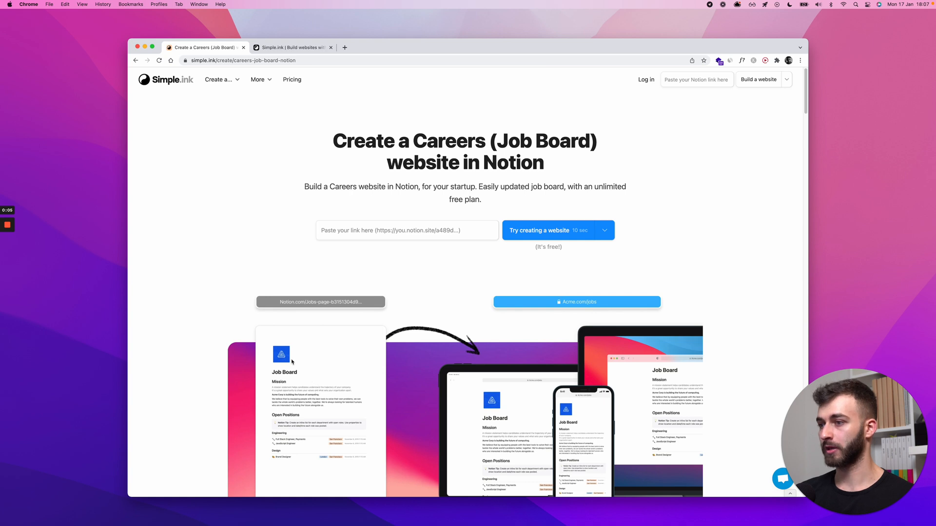
Step: Scroll to the Notion careers page templates and open the Job Board template
scroll("down", 3)
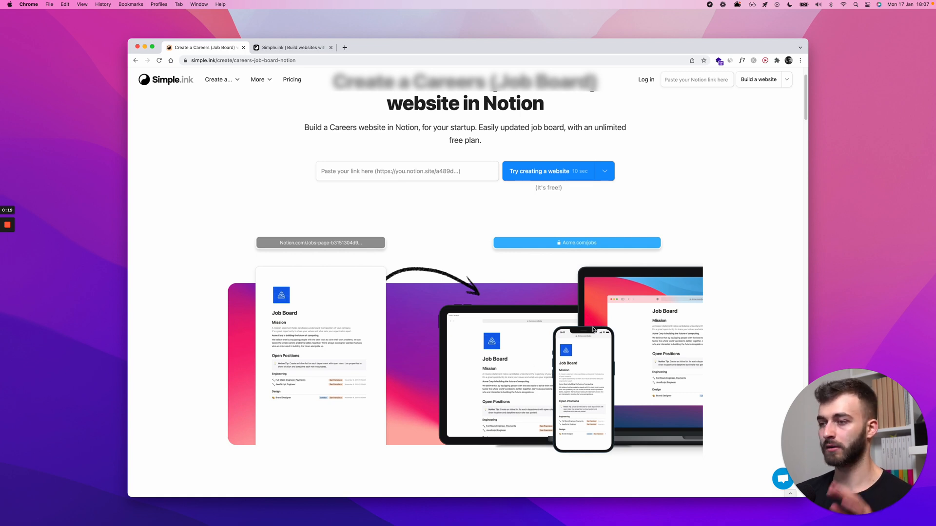
mouse_move(494, 152)
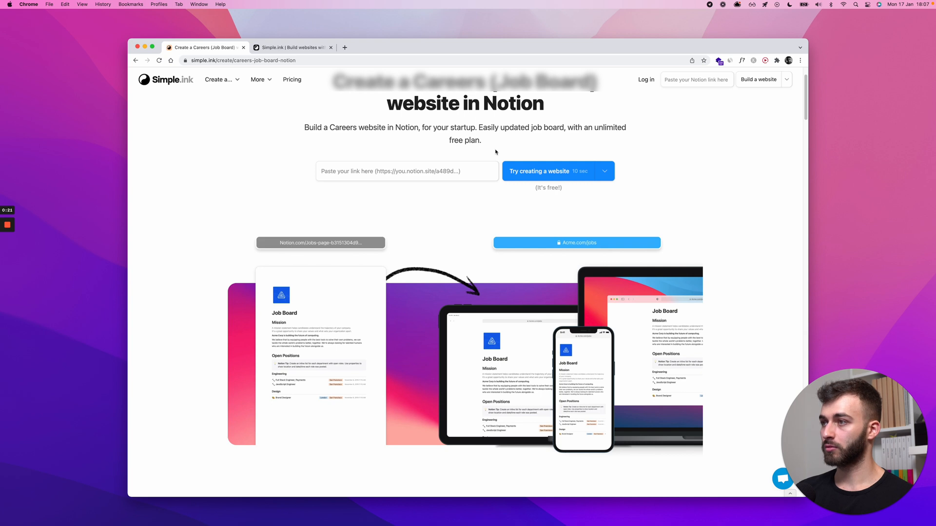
mouse_move(451, 153)
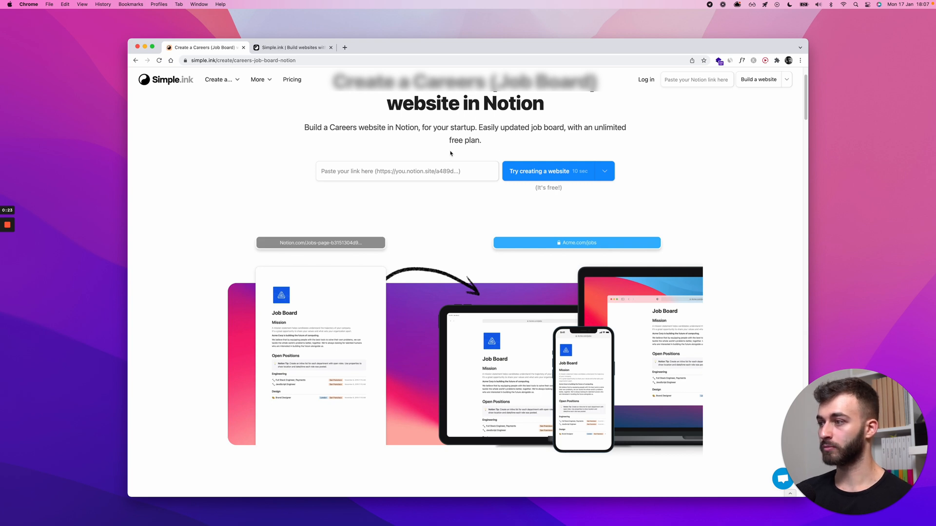
mouse_move(370, 215)
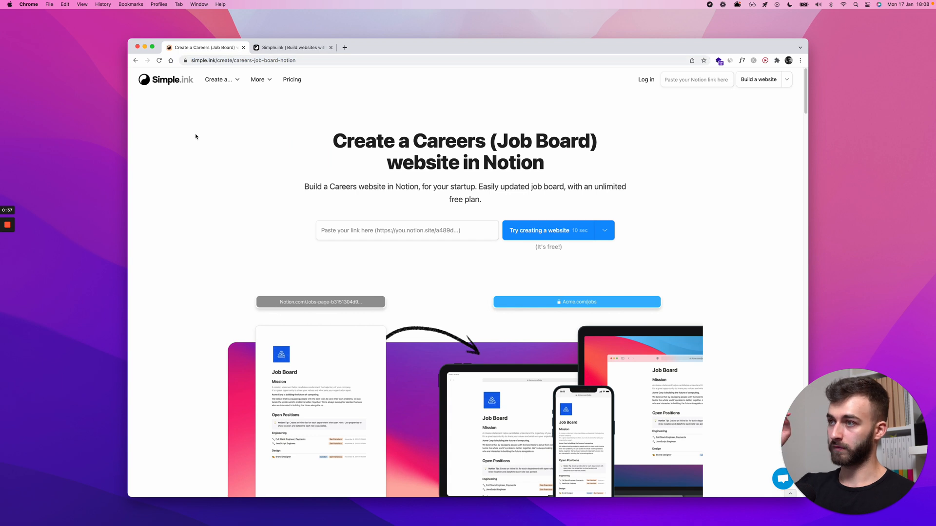
mouse_move(259, 196)
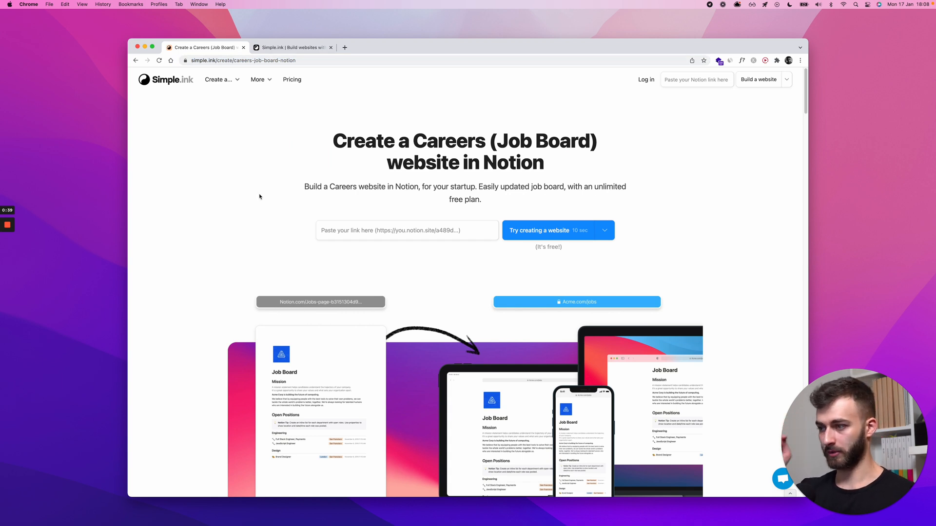
left_click(408, 230)
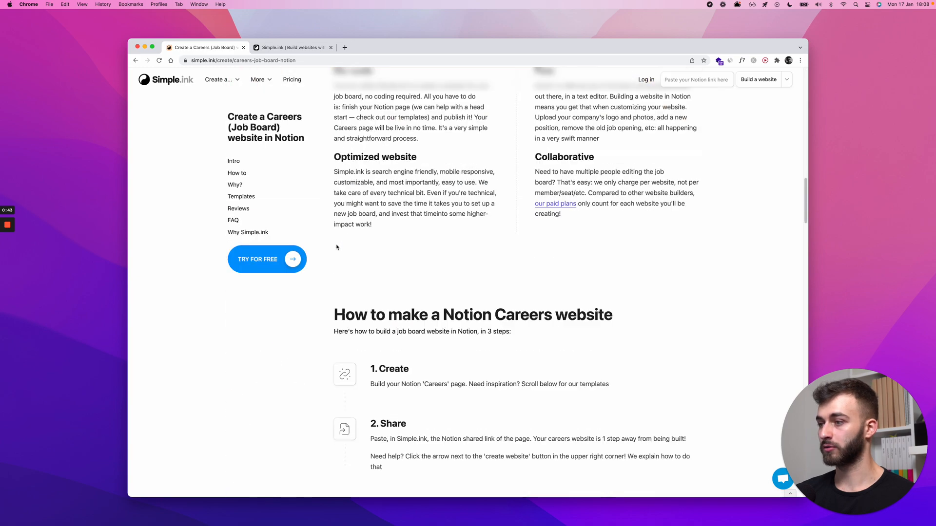
scroll("down", 3)
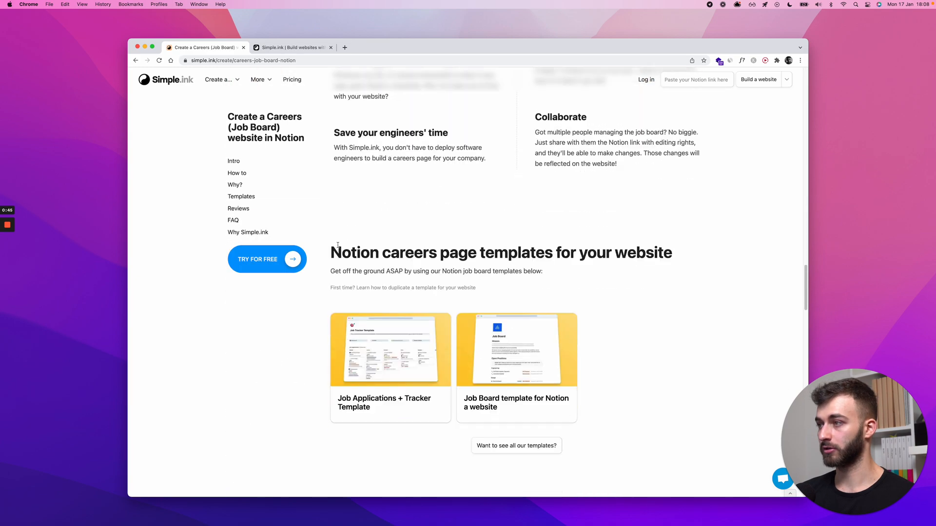
scroll("down", 3)
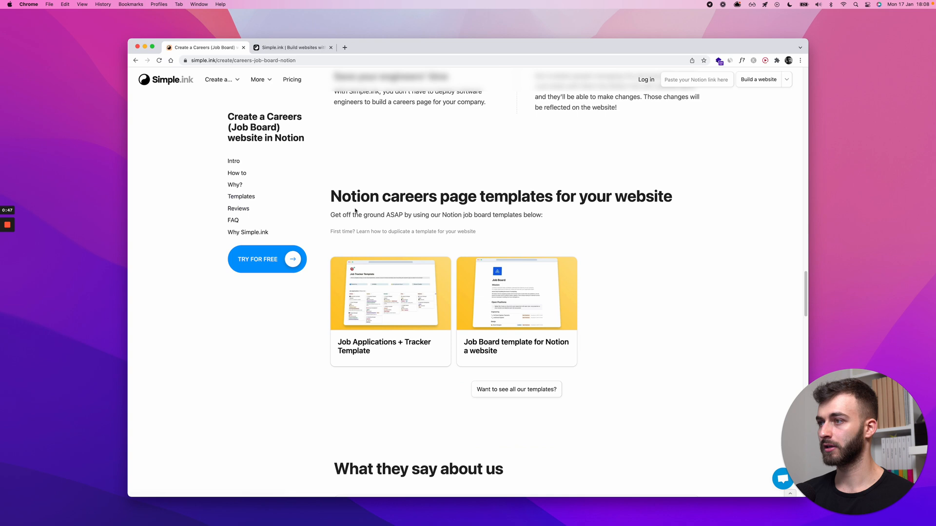
mouse_move(605, 202)
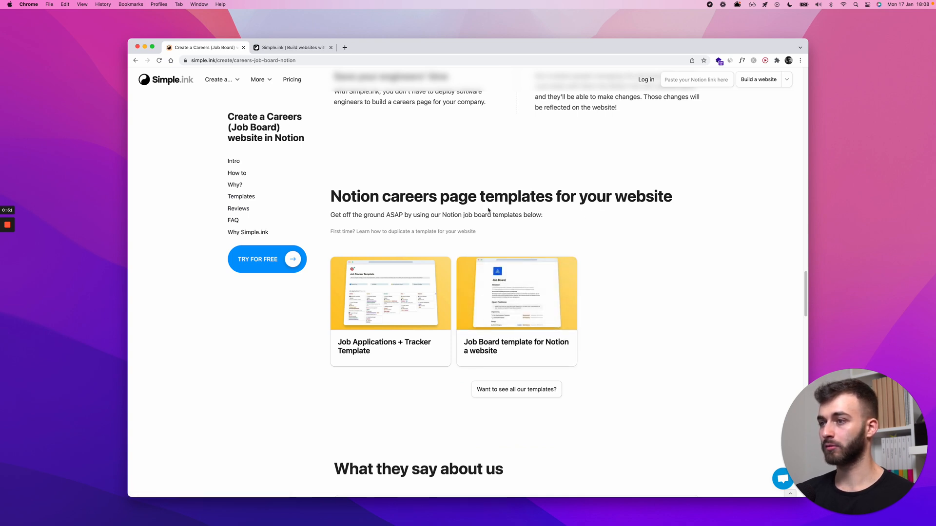
left_click(516, 293)
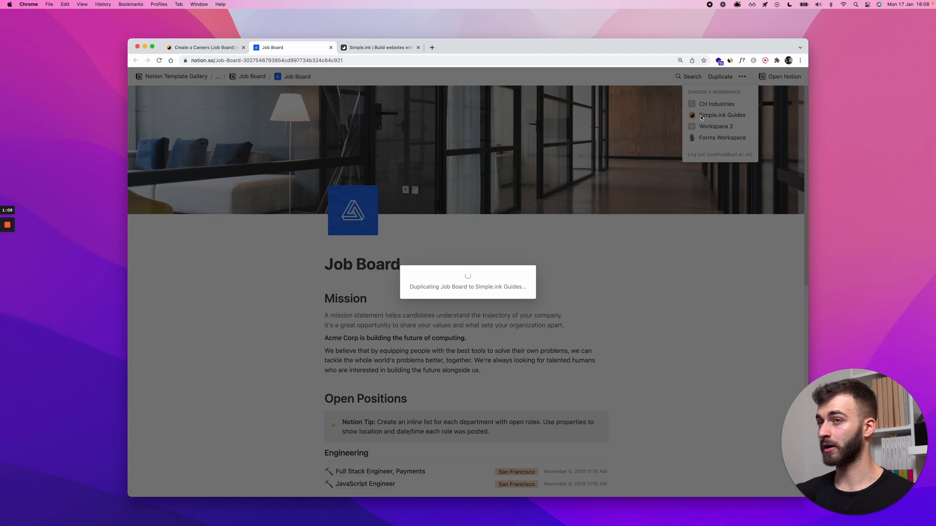
mouse_move(487, 169)
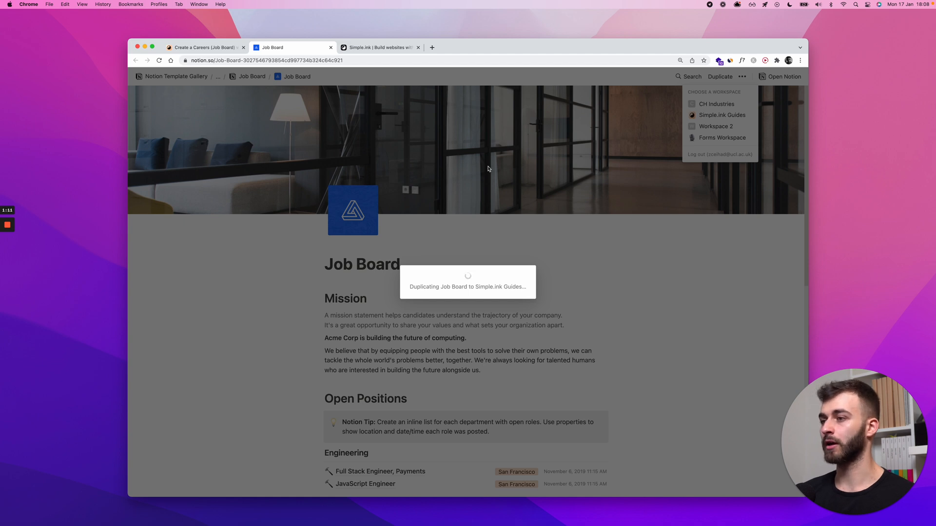
mouse_move(486, 129)
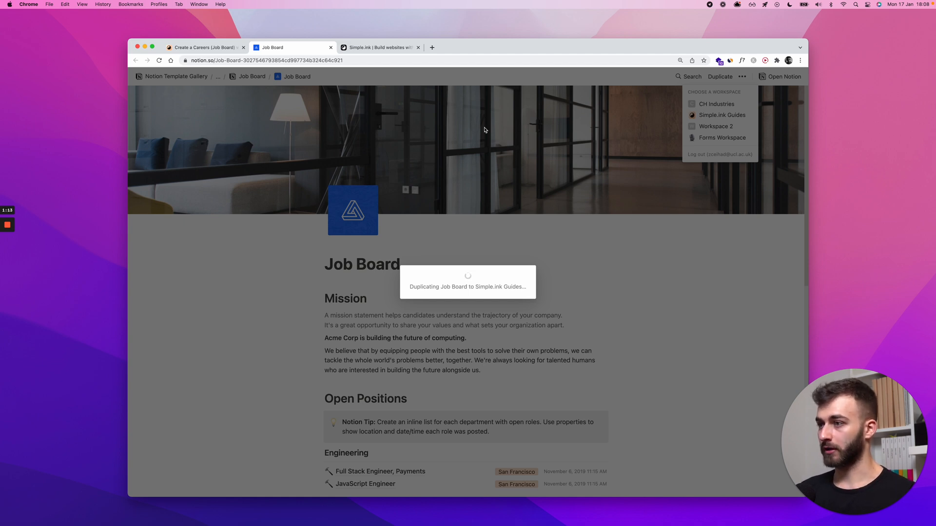
mouse_move(284, 169)
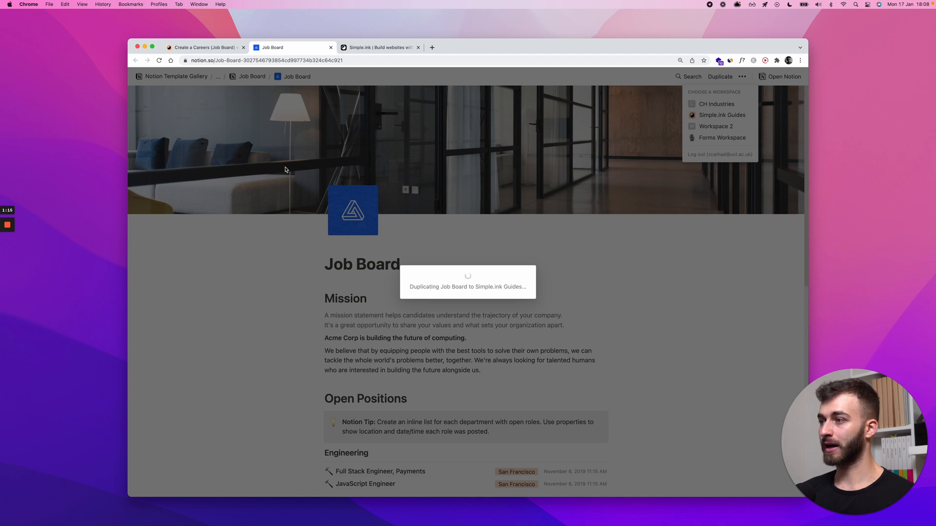
mouse_move(553, 380)
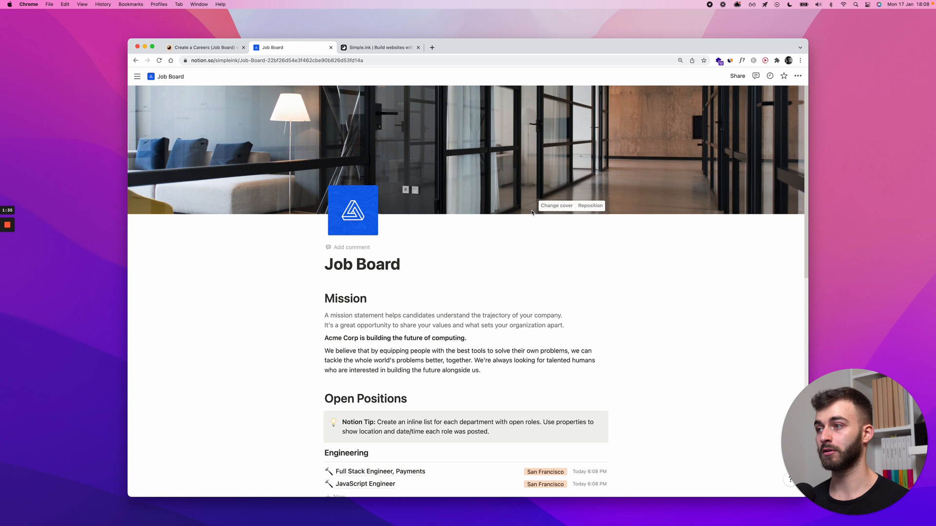
mouse_move(235, 154)
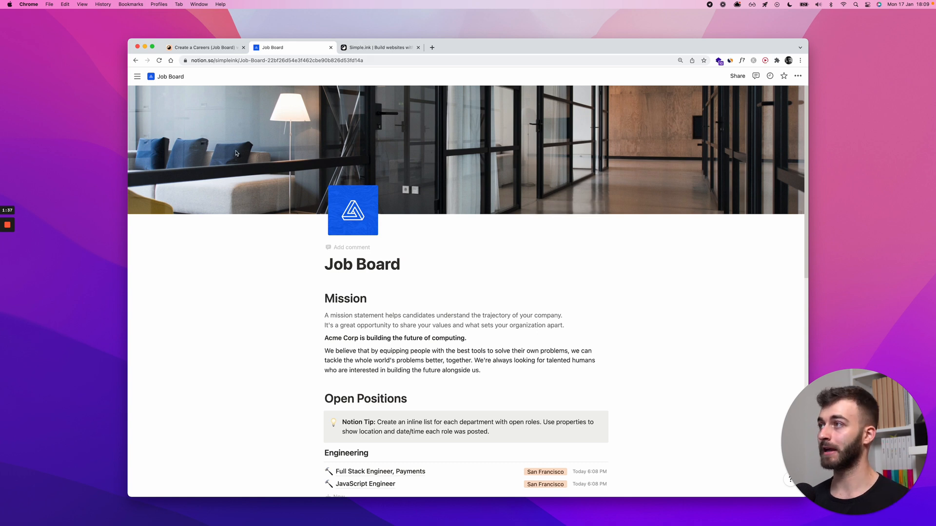
mouse_move(356, 149)
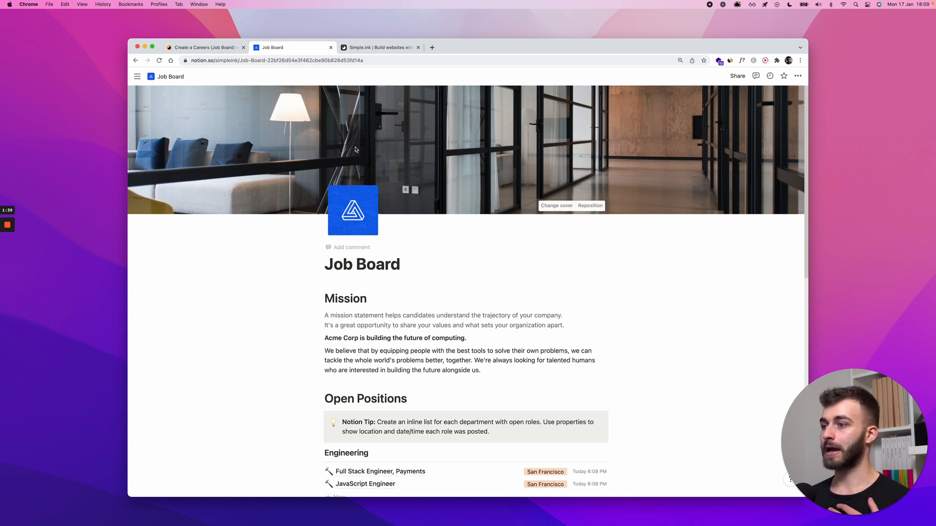
mouse_move(472, 141)
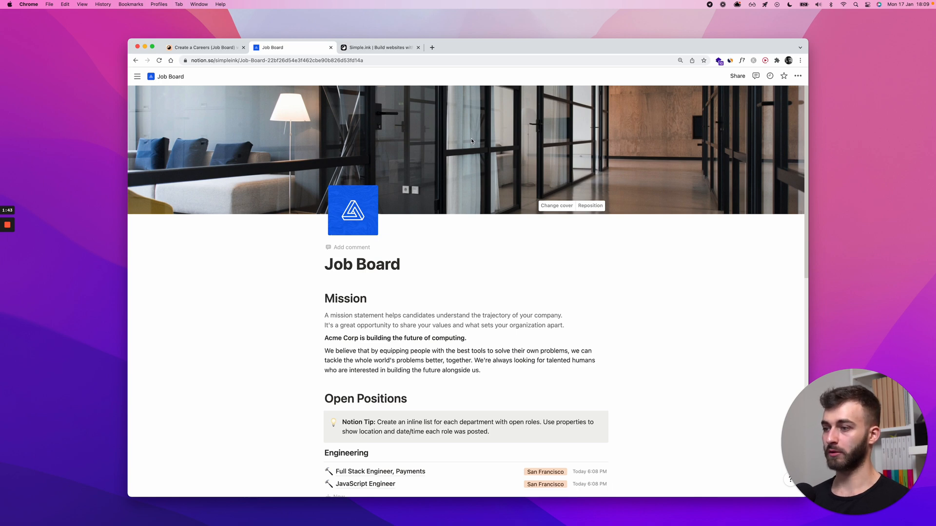
mouse_move(737, 76)
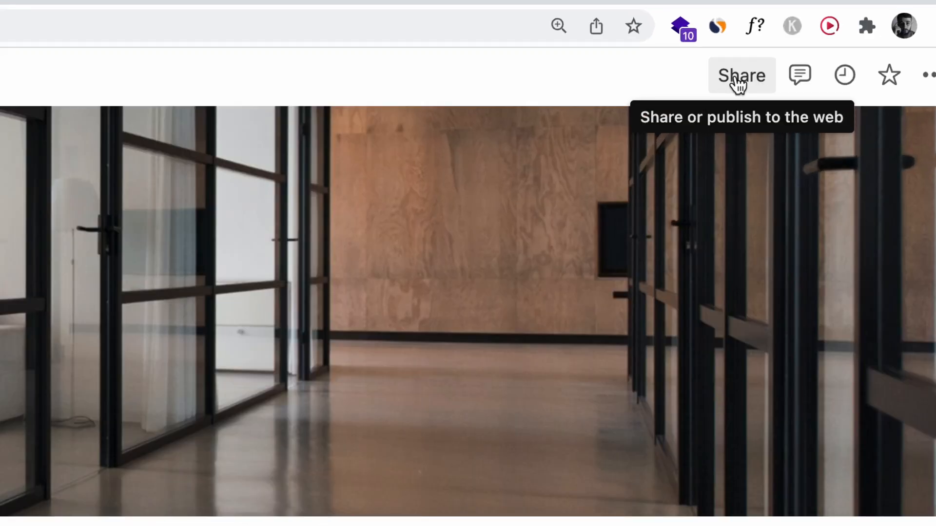
Step: Share the Job Board page to the web and copy its public simpleink.notion.site link
left_click(741, 75)
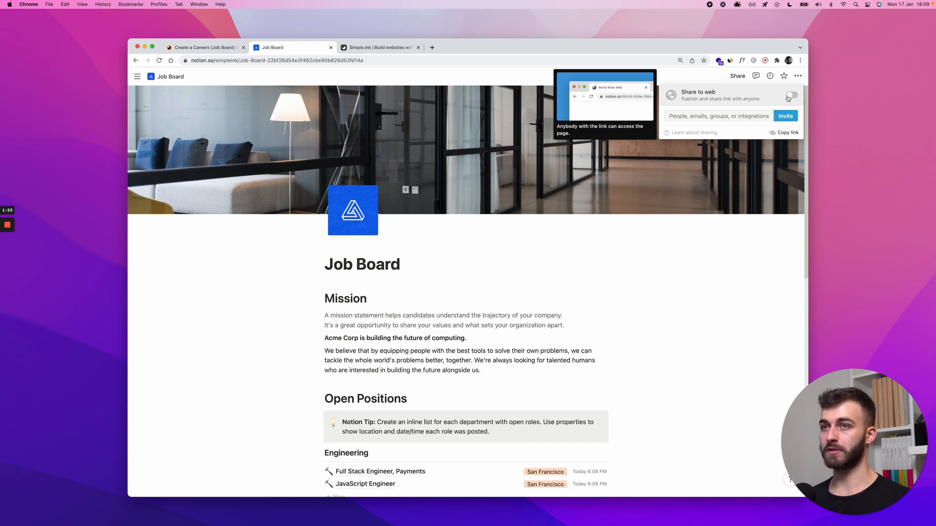
left_click(792, 95)
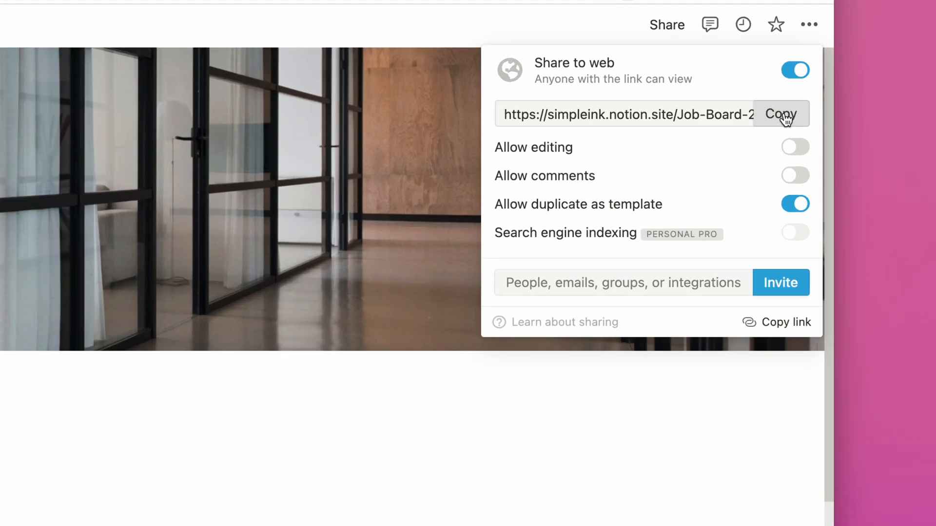
left_click(780, 114)
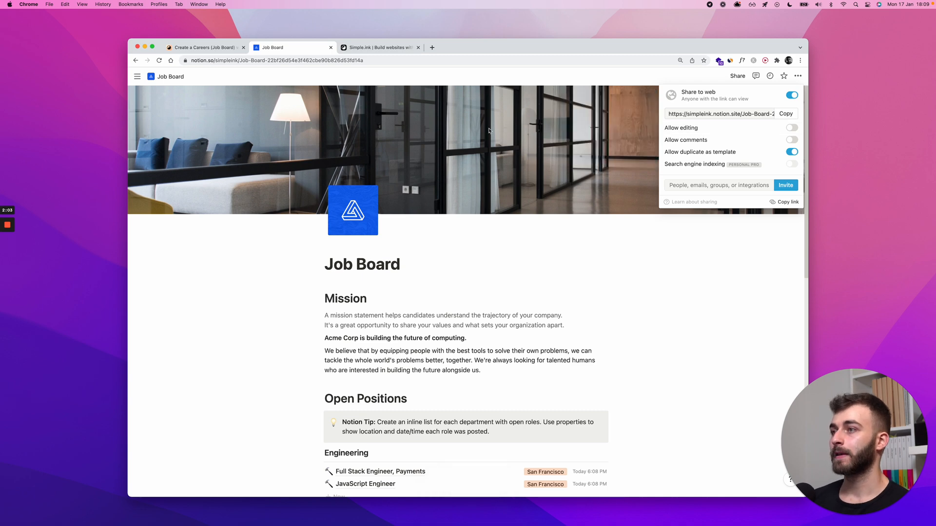
left_click(206, 48)
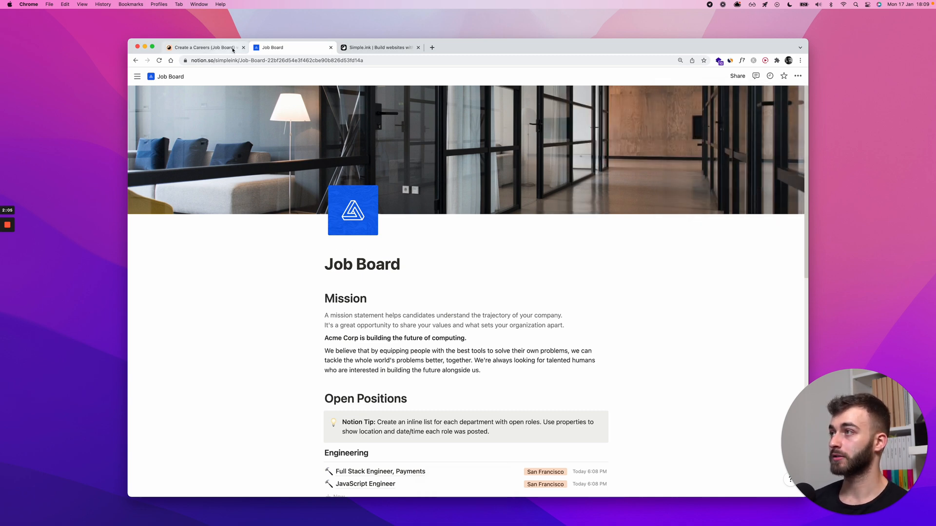
Step: Paste the Job Board Notion link into Simple.ink's create-website field and open the dashboard
left_click(203, 48)
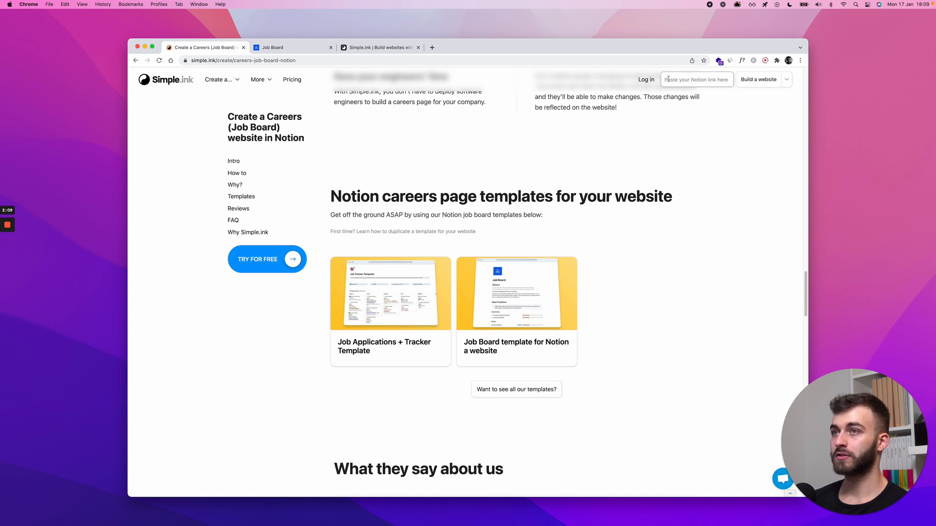
left_click(696, 79)
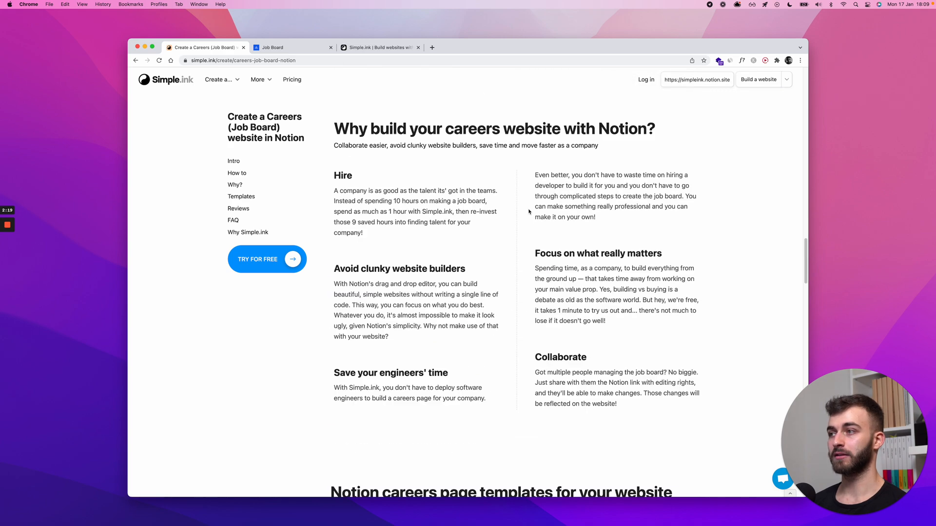
scroll("up", 3)
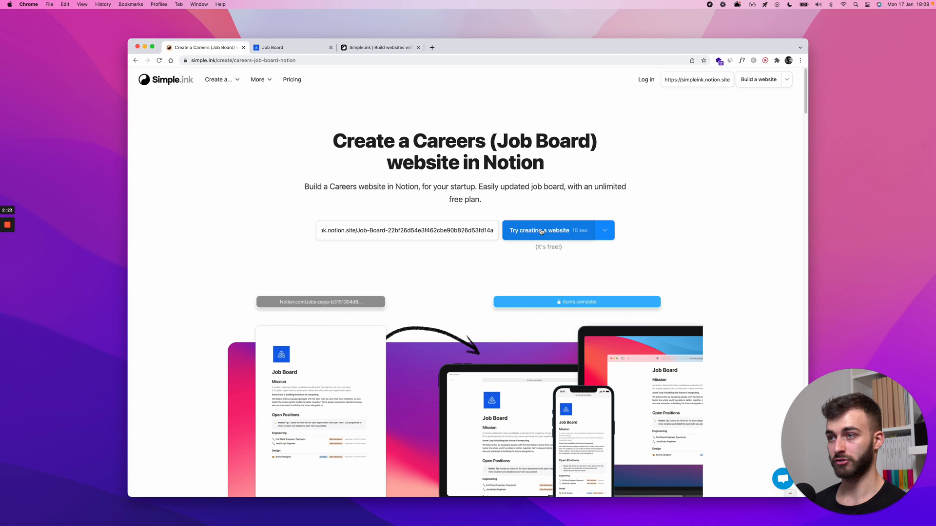
mouse_move(537, 232)
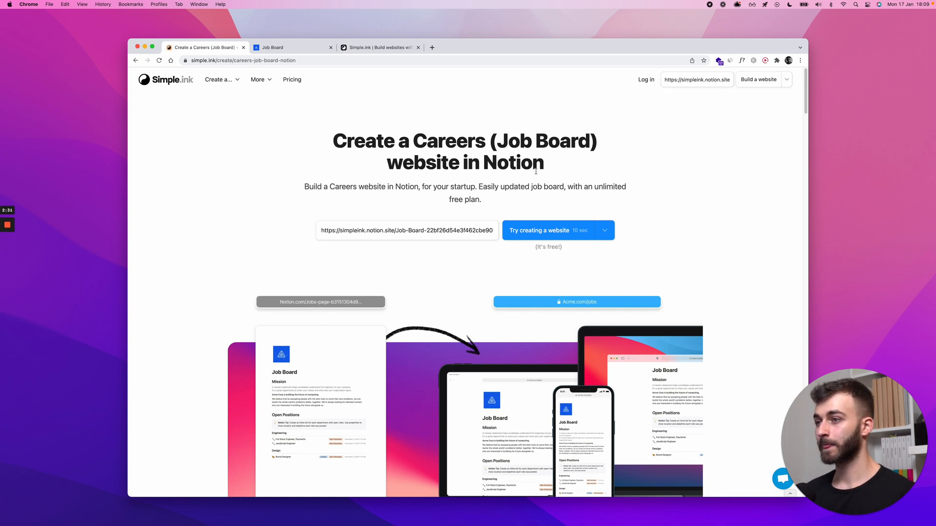
left_click(379, 47)
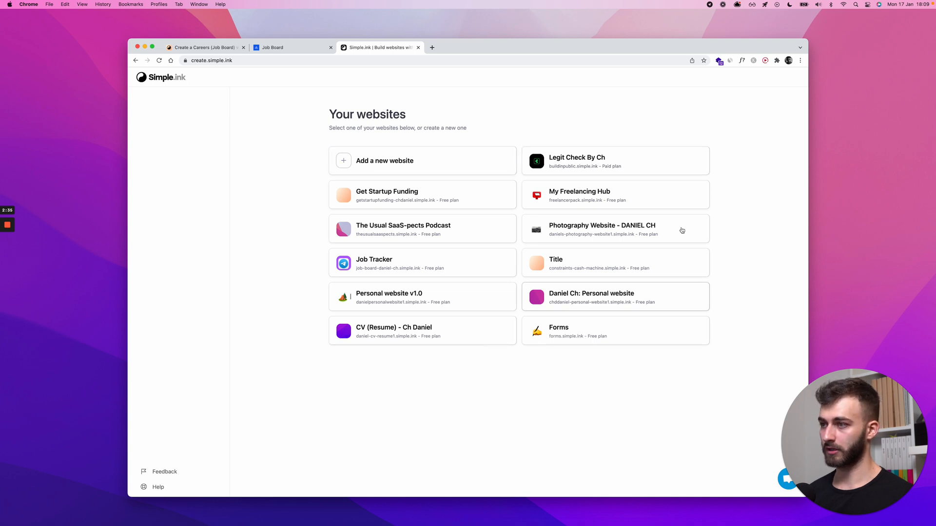
Step: Return to the Simple.ink websites dashboard and start adding a new website
left_click(205, 48)
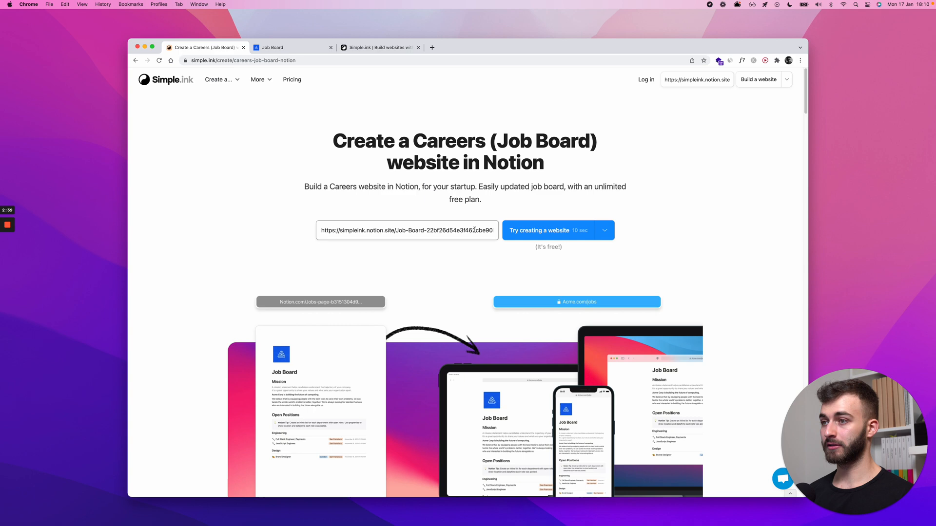
left_click(379, 47)
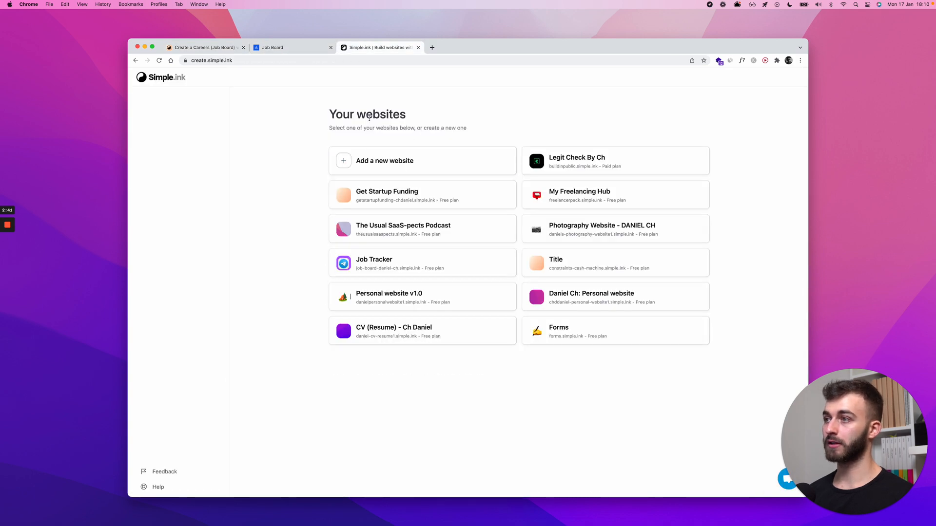
left_click(385, 160)
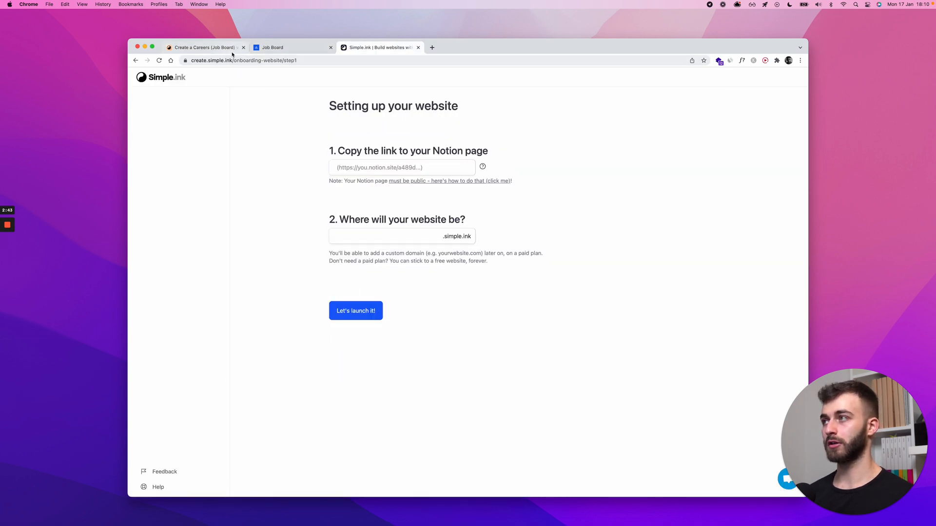
left_click(402, 168)
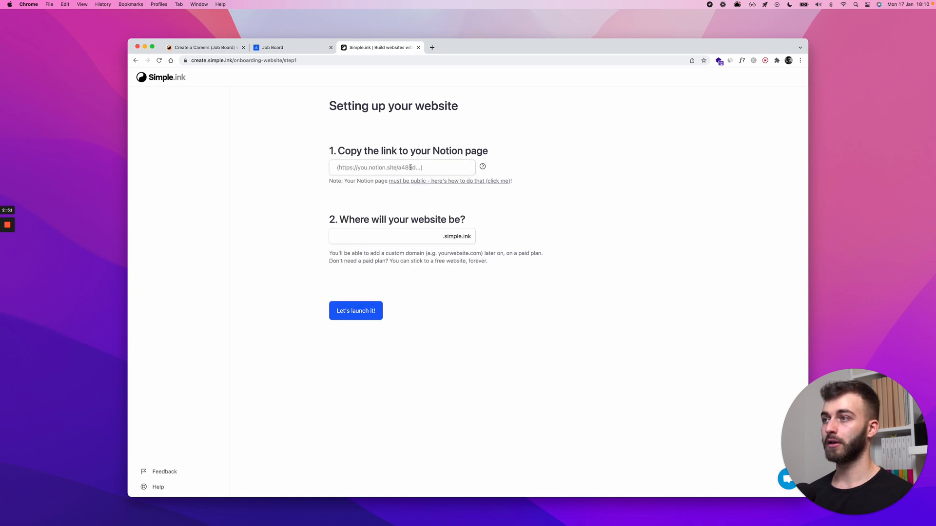
type("https://simpleink.notion.site/Job-Board-22bf26d5")
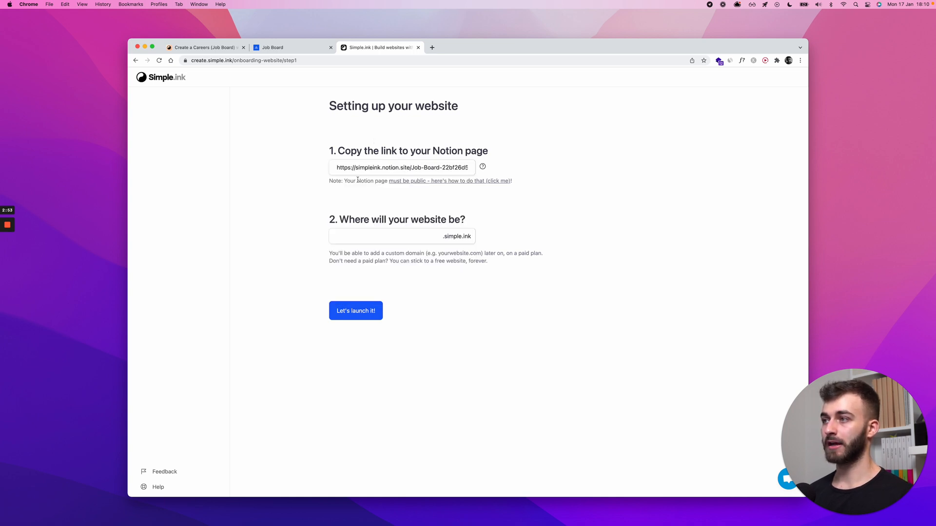
left_click(397, 236)
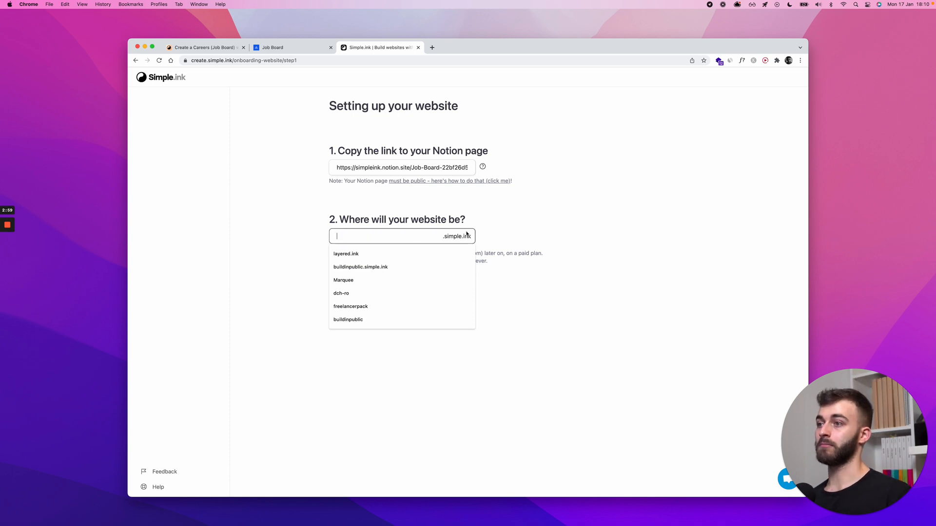
type("jobboard")
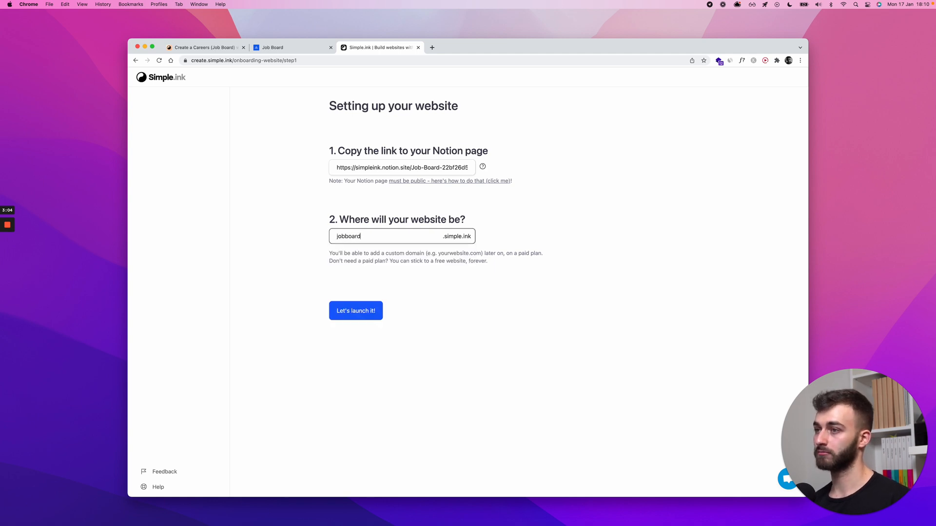
type("acme-jobs")
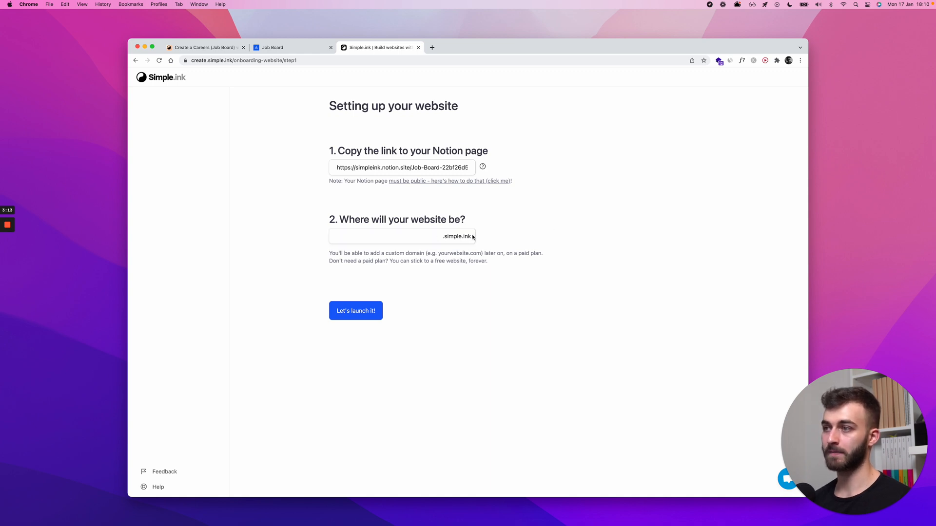
mouse_move(613, 259)
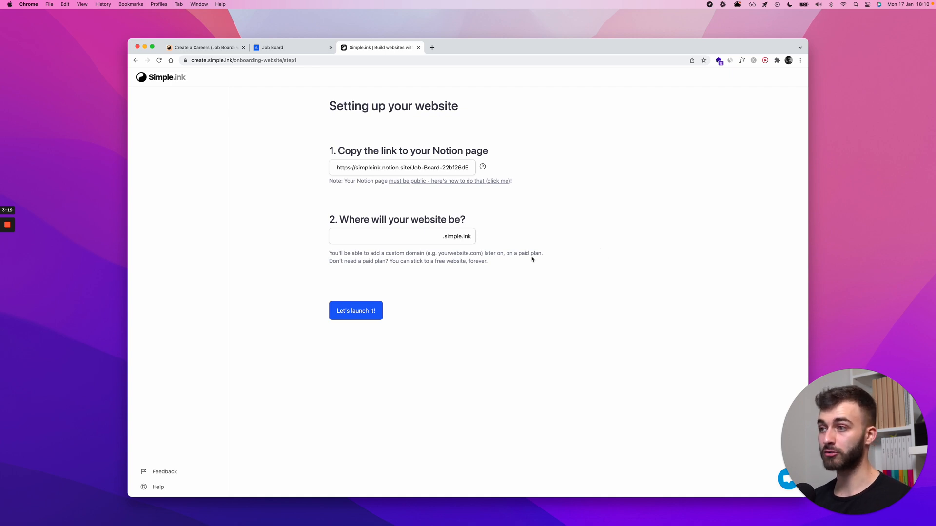
left_click(400, 236)
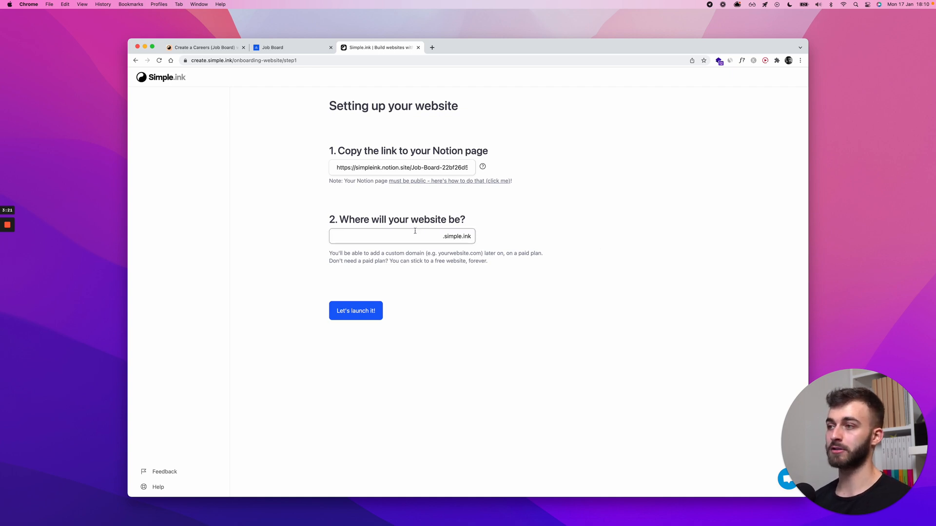
mouse_move(398, 210)
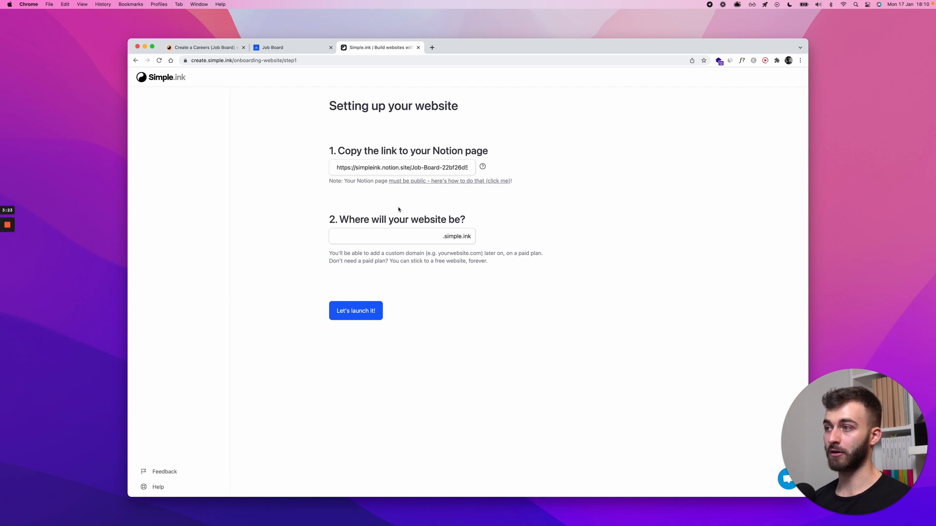
mouse_move(396, 228)
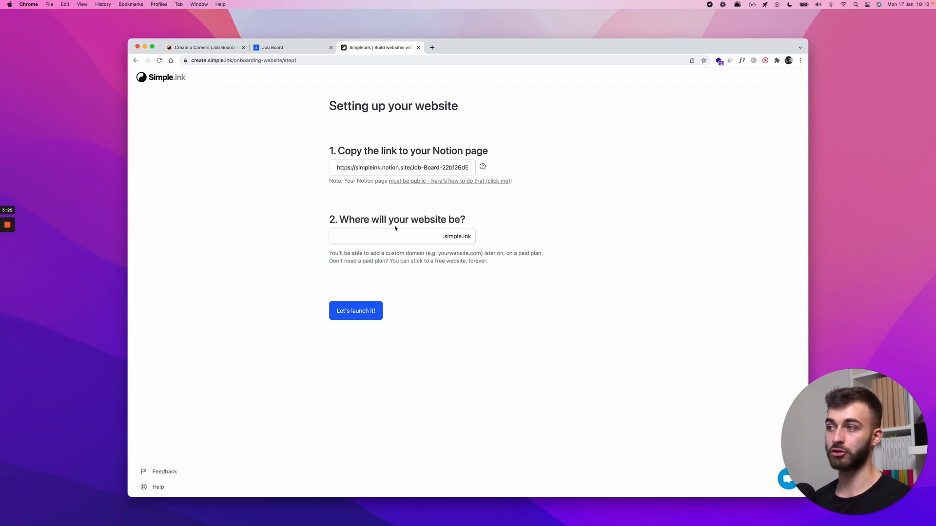
left_click(393, 236)
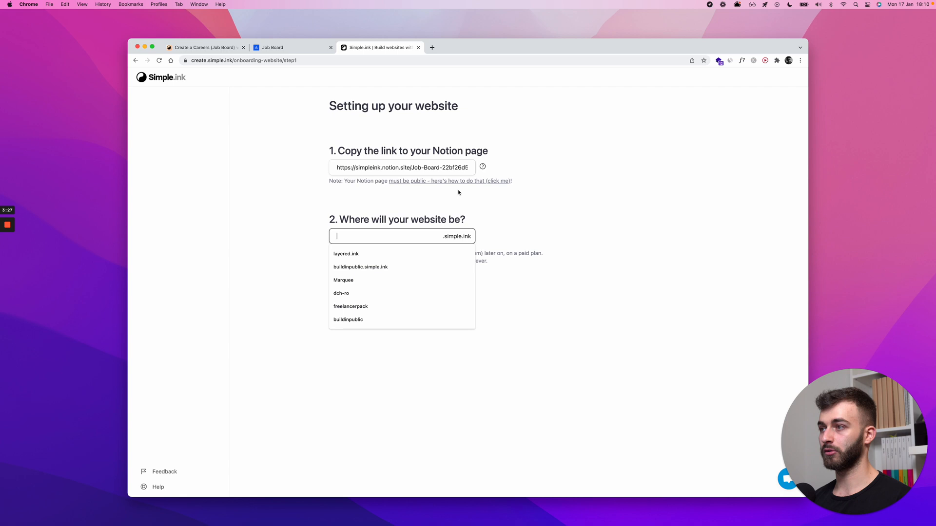
type("acme-jobs123")
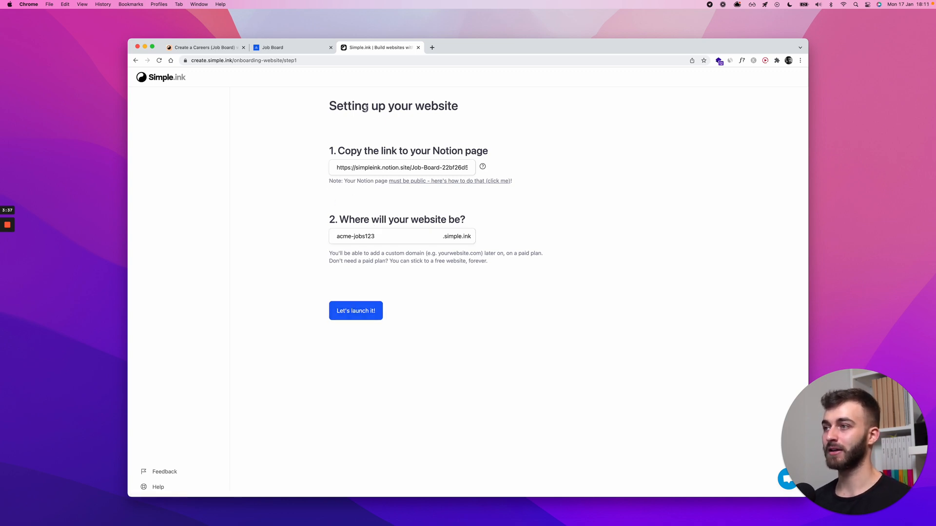
mouse_move(293, 155)
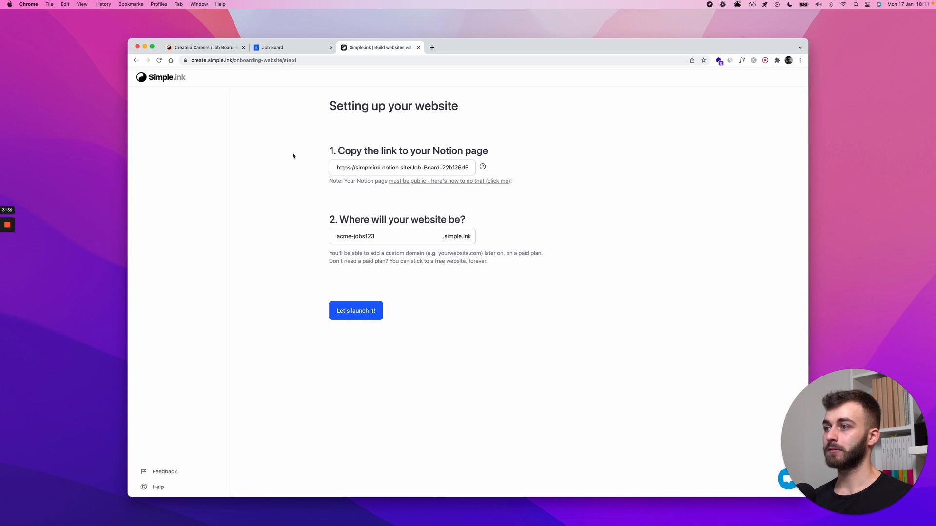
left_click(355, 311)
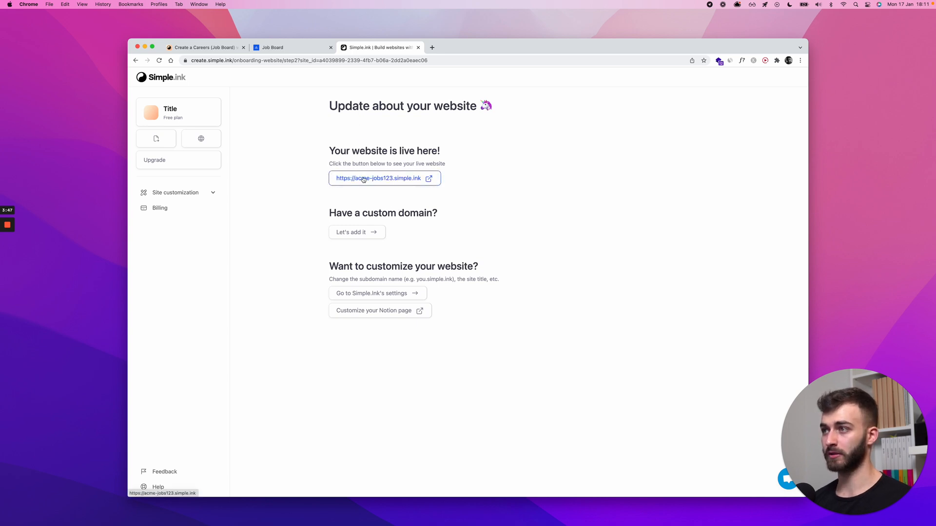
Step: Open the live acme-jobs123.simple.ink site in a new tab
left_click(272, 47)
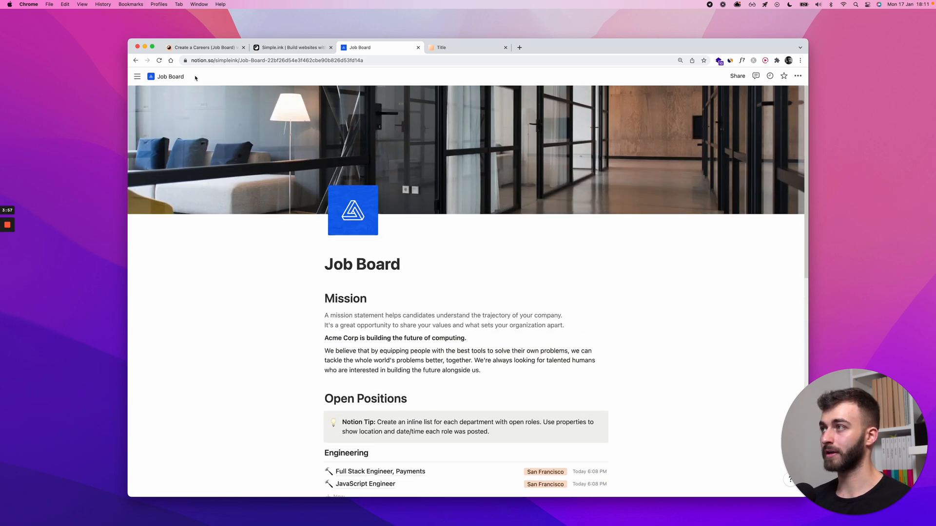
Step: Scroll through the live acme-jobs123 Job Board site, then return to the Notion page
scroll("down", 3)
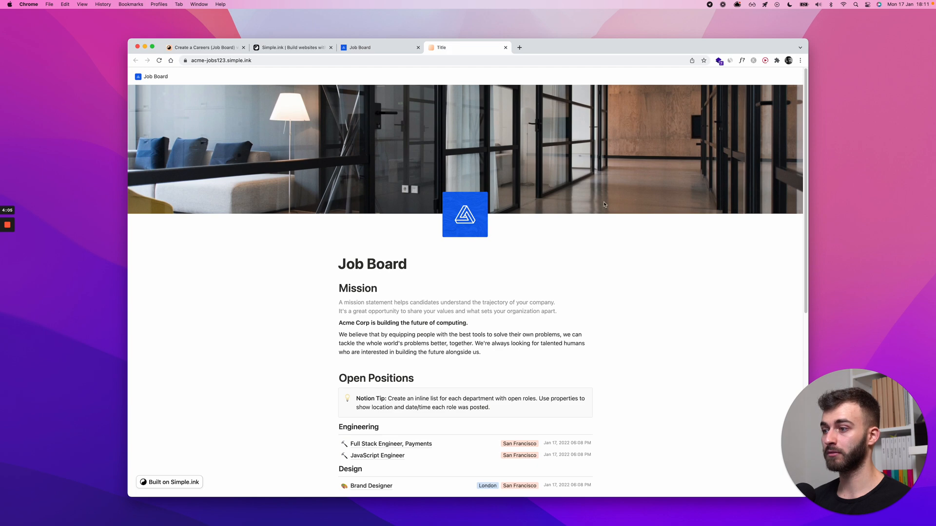
mouse_move(643, 192)
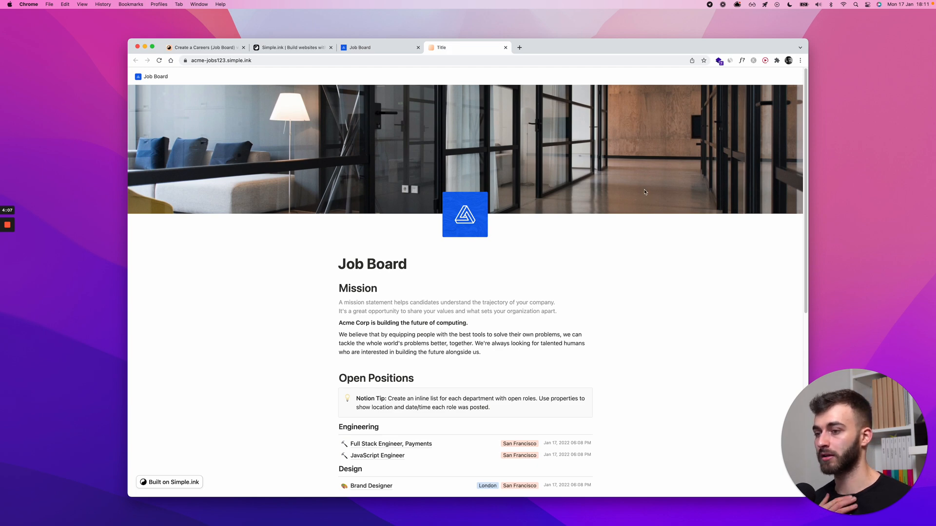
mouse_move(551, 184)
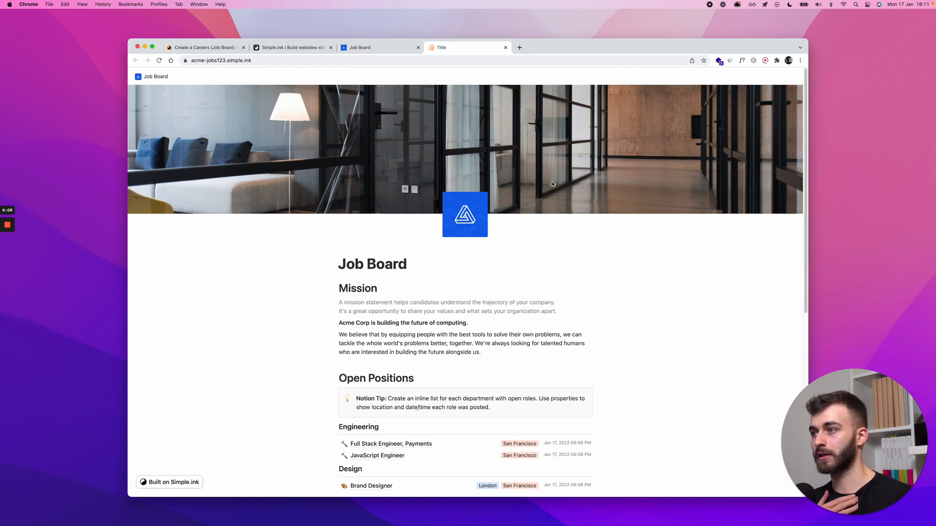
scroll("down", 3)
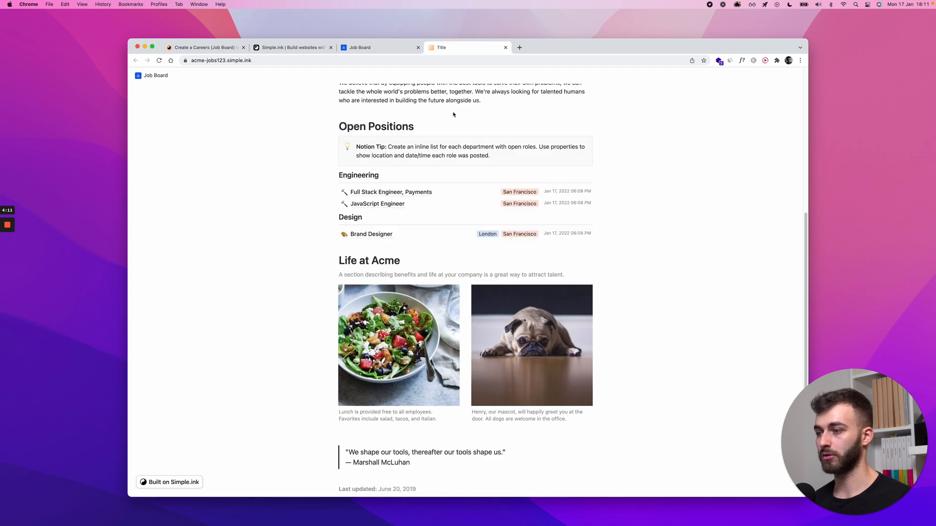
left_click(380, 47)
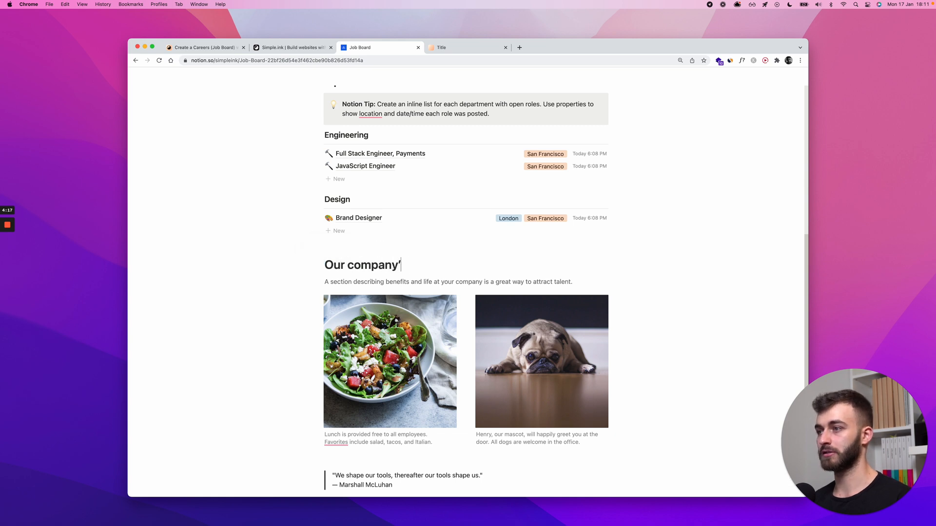
Step: Change the Notion heading to 'Our company's culture' and arrange the pug and salad photos
type("s culture")
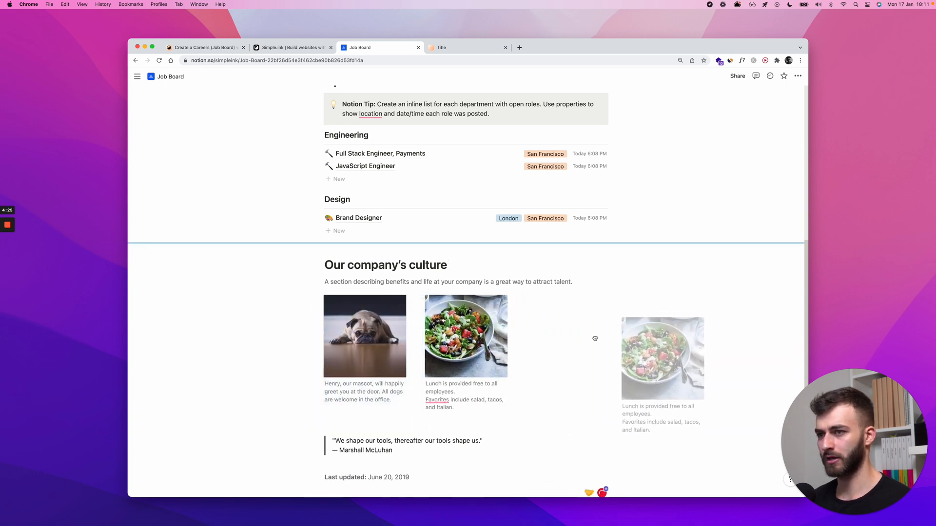
scroll("down", 3)
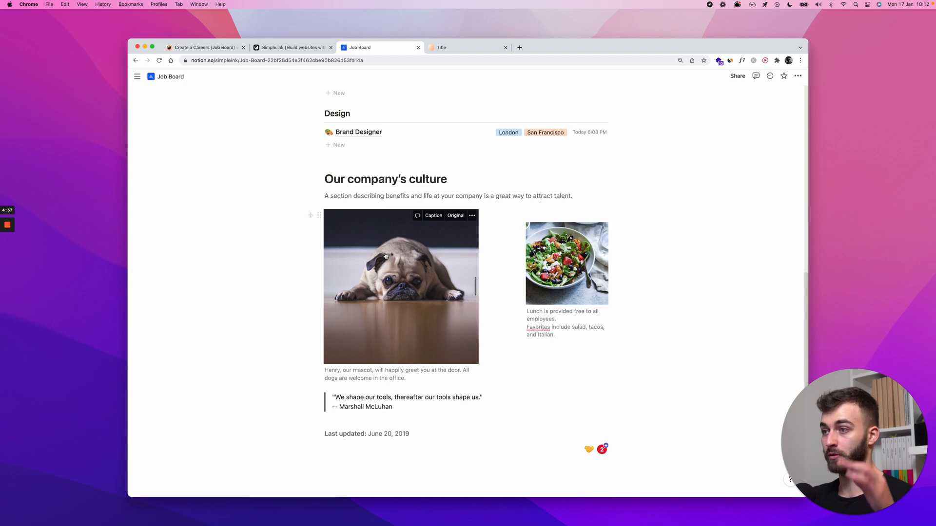
scroll("up", 3)
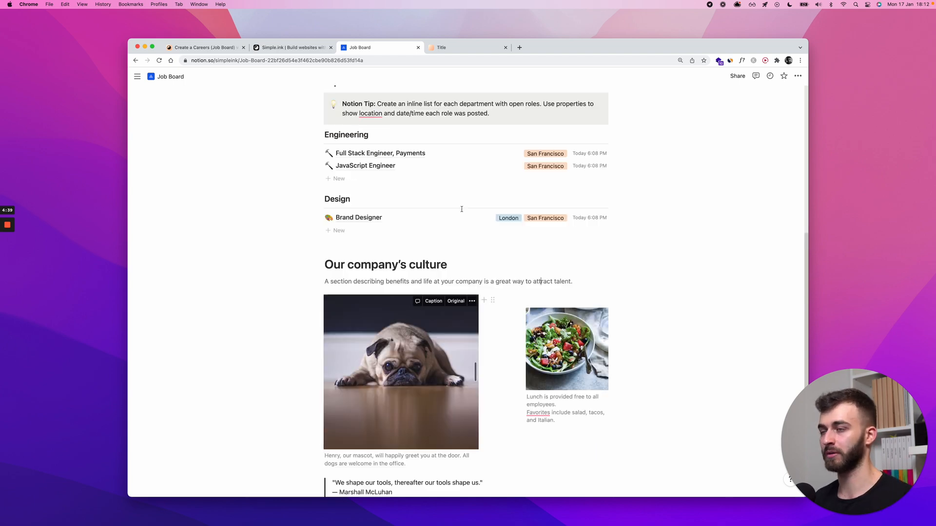
left_click(467, 48)
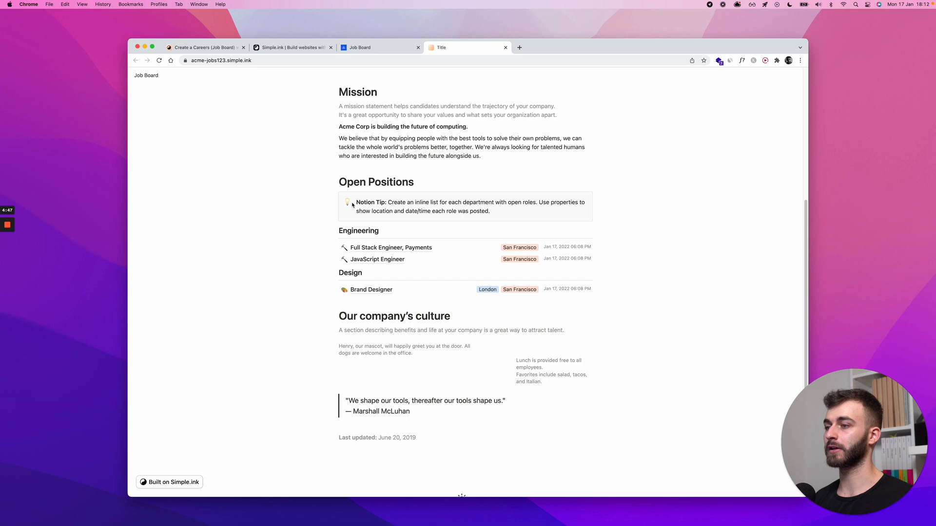
Step: Compare the live site's culture section with Notion, then switch to the Simple.ink dashboard
scroll("down", 3)
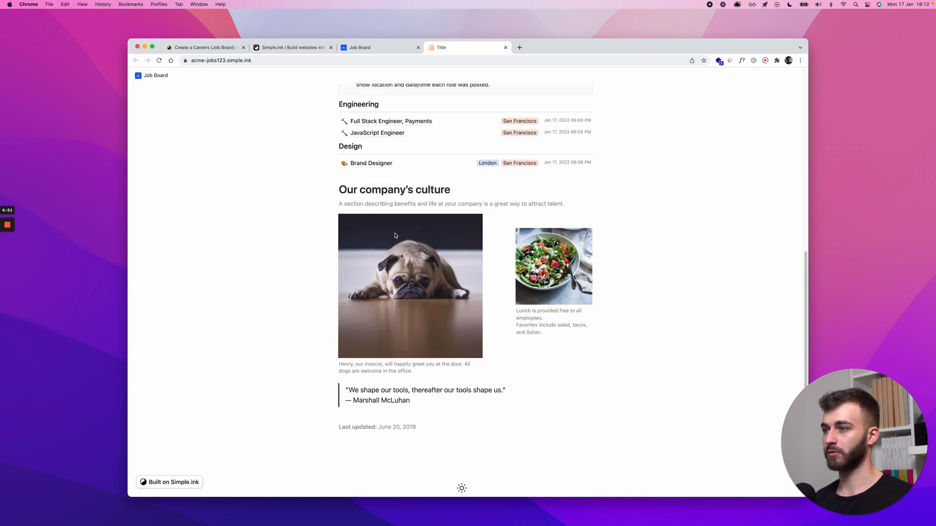
mouse_move(483, 276)
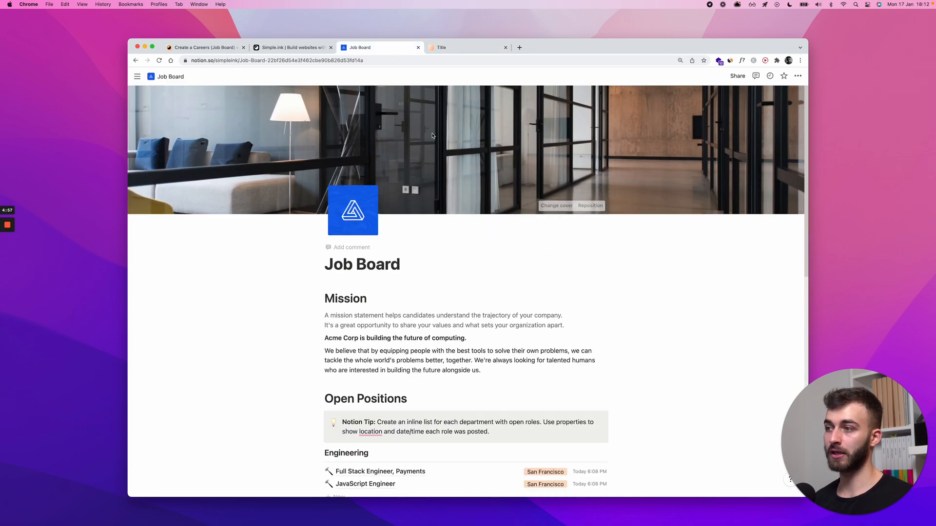
left_click(442, 47)
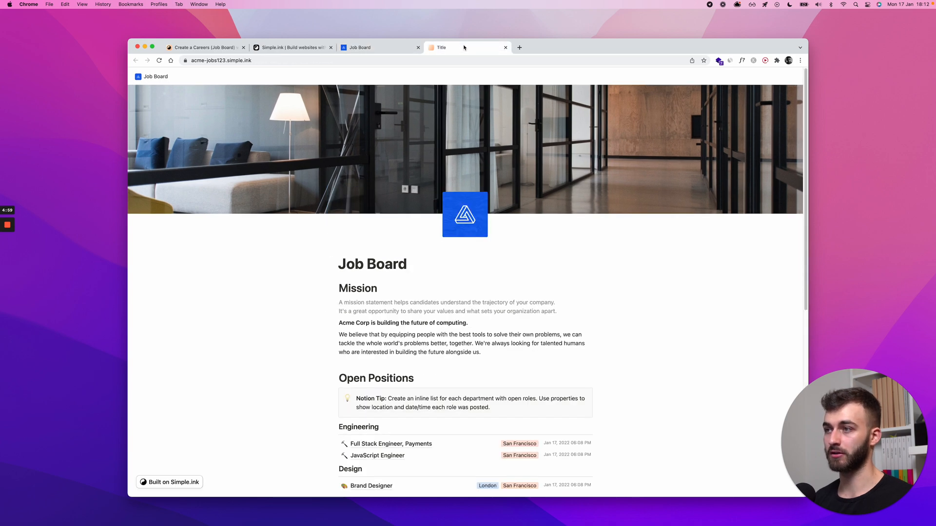
scroll("down", 3)
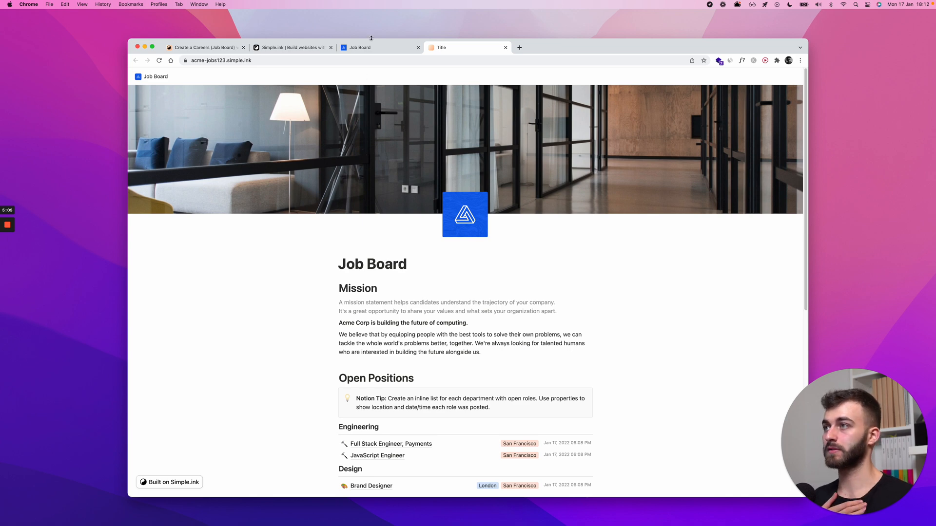
left_click(292, 47)
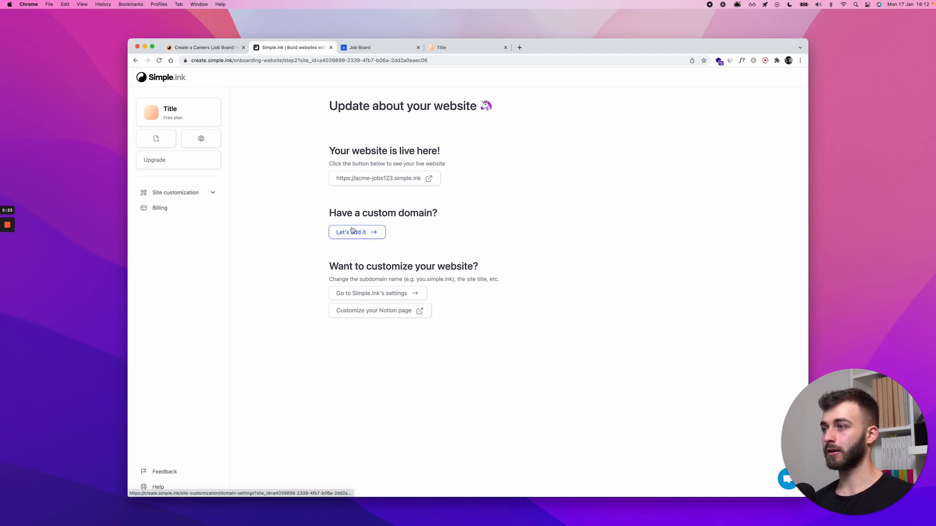
Step: Open Domain settings under Site customization, showing acme-jobs123 and the paid custom-domain upgrade
left_click(353, 231)
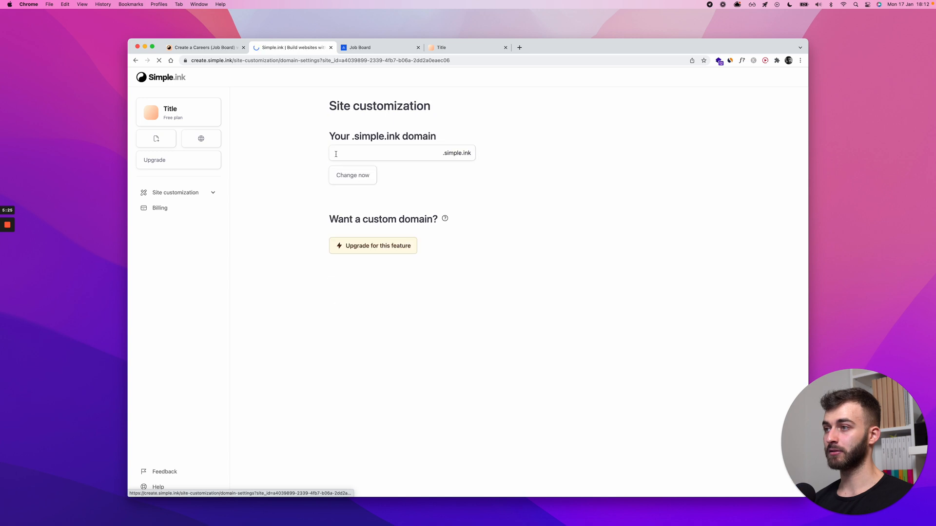
type("acme-jobs123")
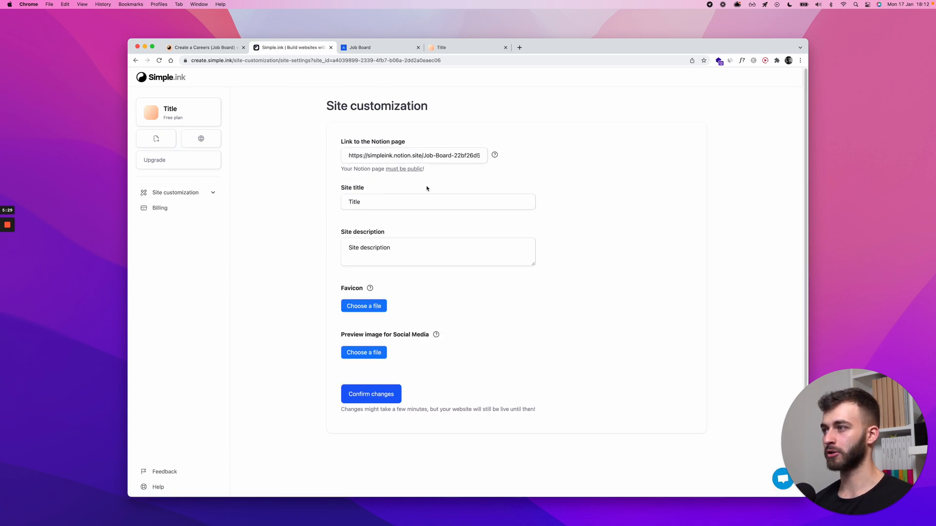
left_click(175, 192)
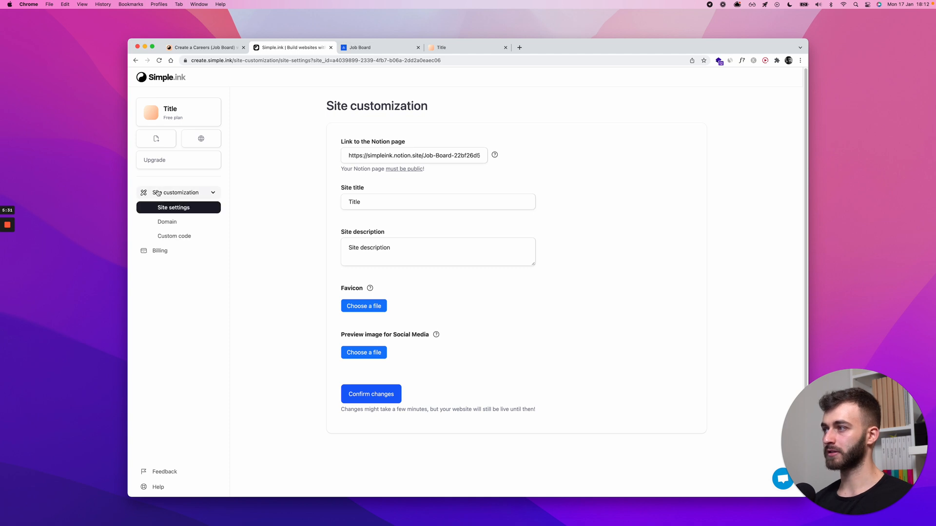
left_click(167, 222)
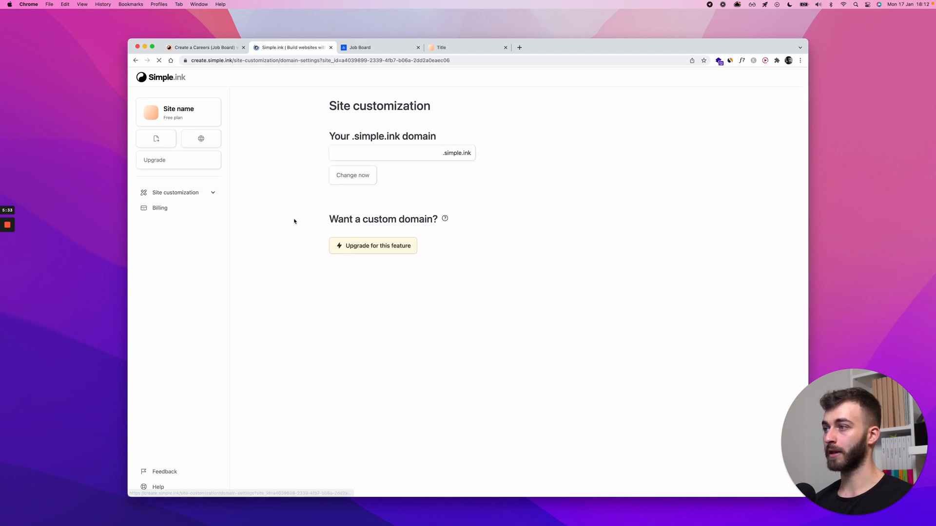
type("acme-jobs123")
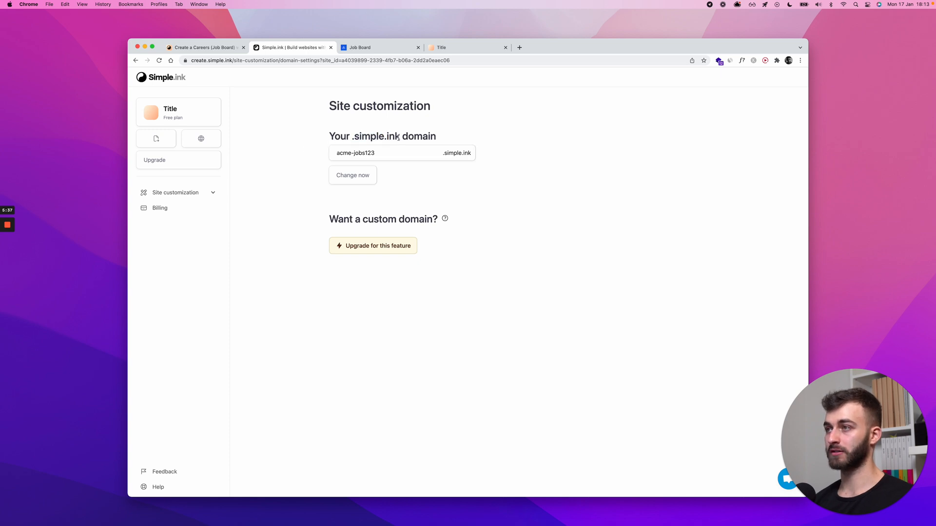
mouse_move(416, 186)
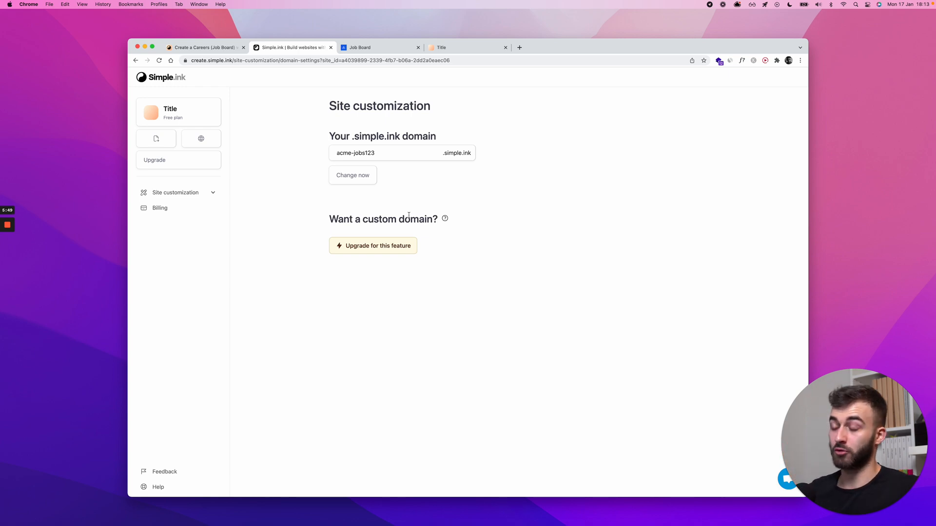
mouse_move(410, 214)
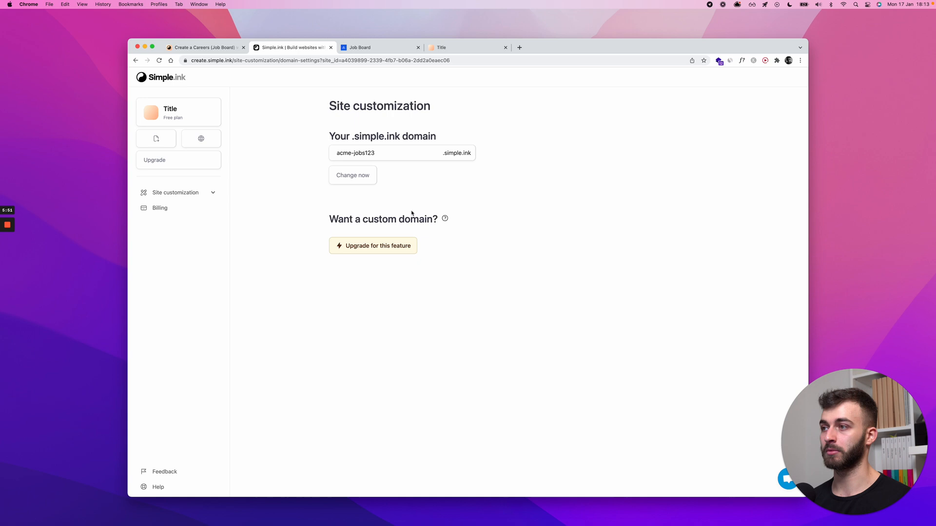
left_click(394, 153)
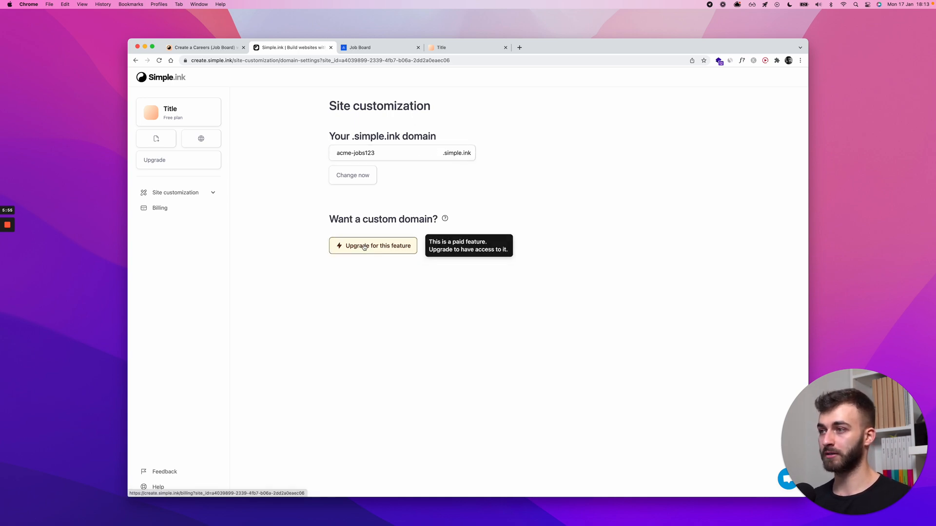
Step: View the paid billing plans, then load the live careers site at jobs.acme.com
left_click(373, 245)
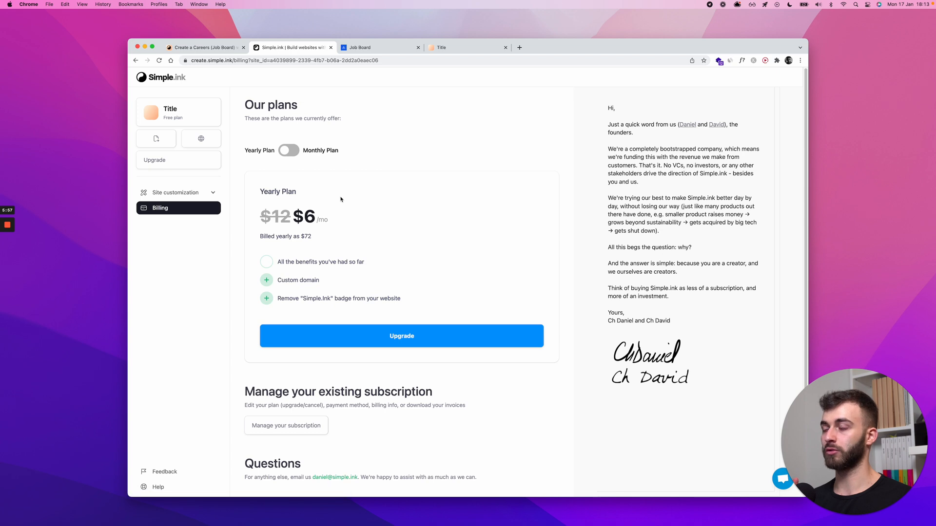
left_click(453, 47)
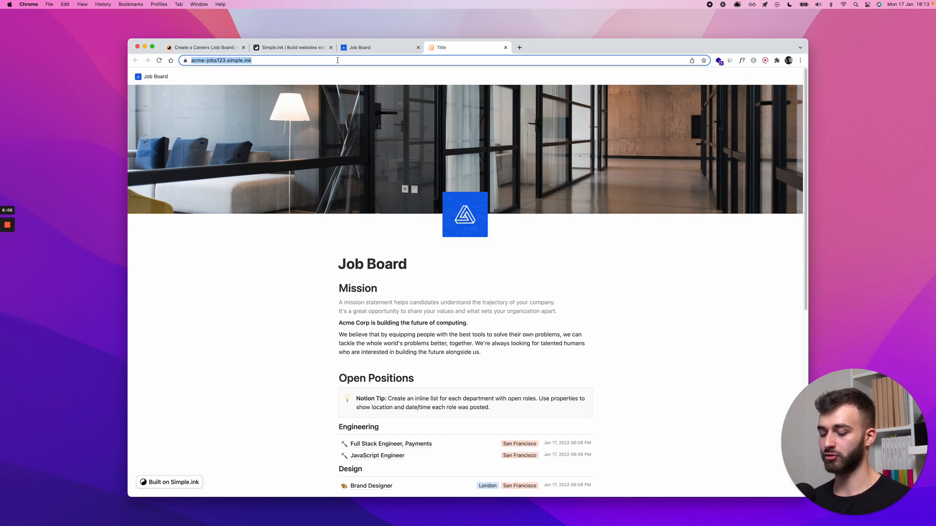
type("jobs.acme.com")
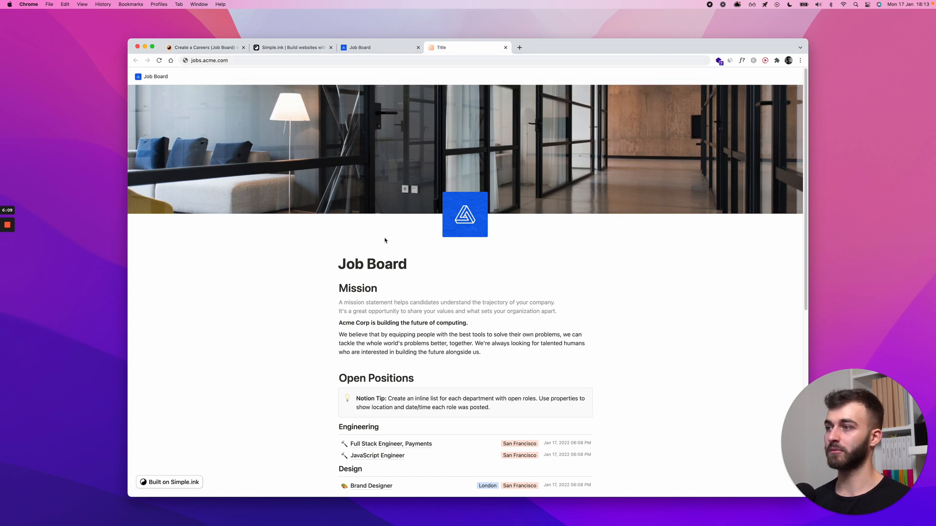
mouse_move(276, 352)
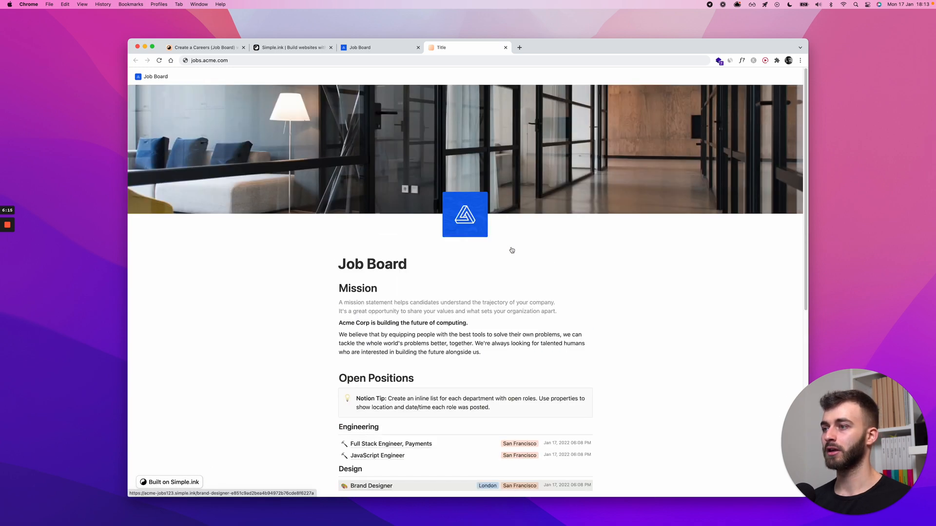
Step: From the dashboard, open Site customization's Site settings form with the Notion link, title and description
left_click(292, 47)
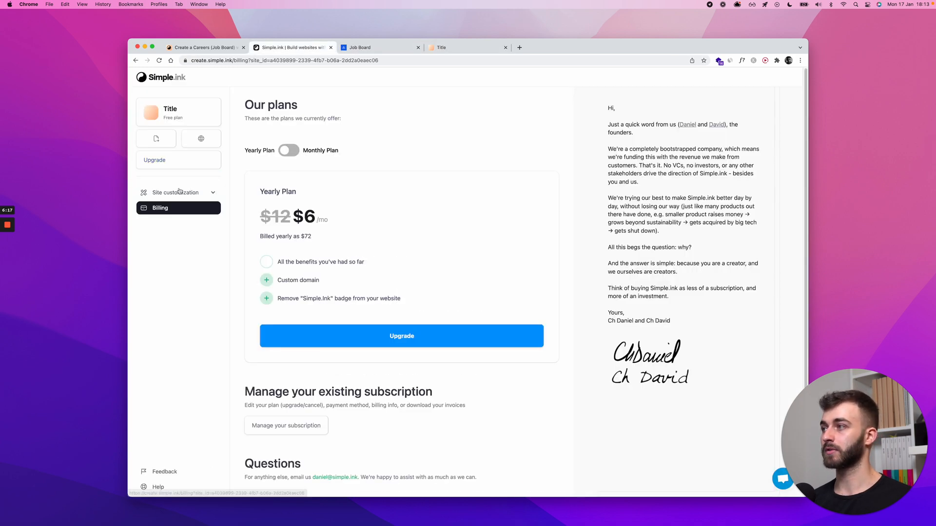
left_click(176, 192)
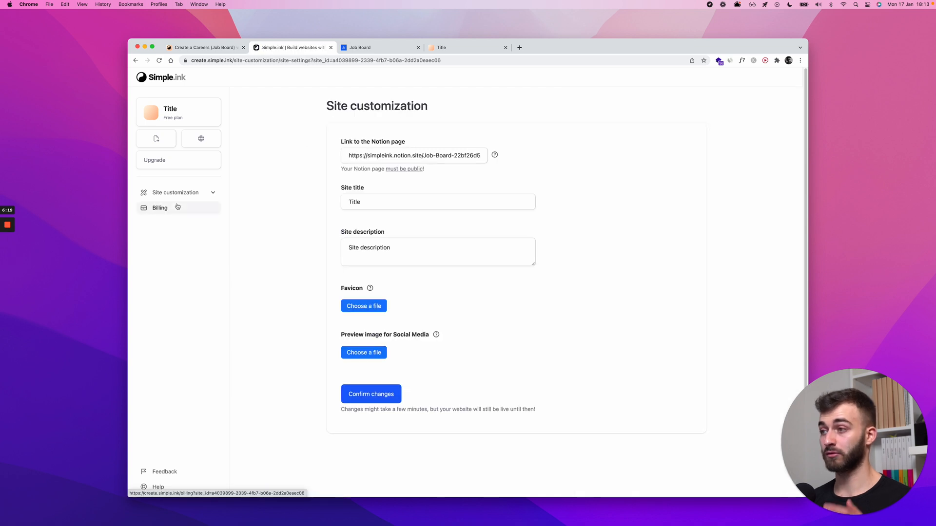
mouse_move(305, 128)
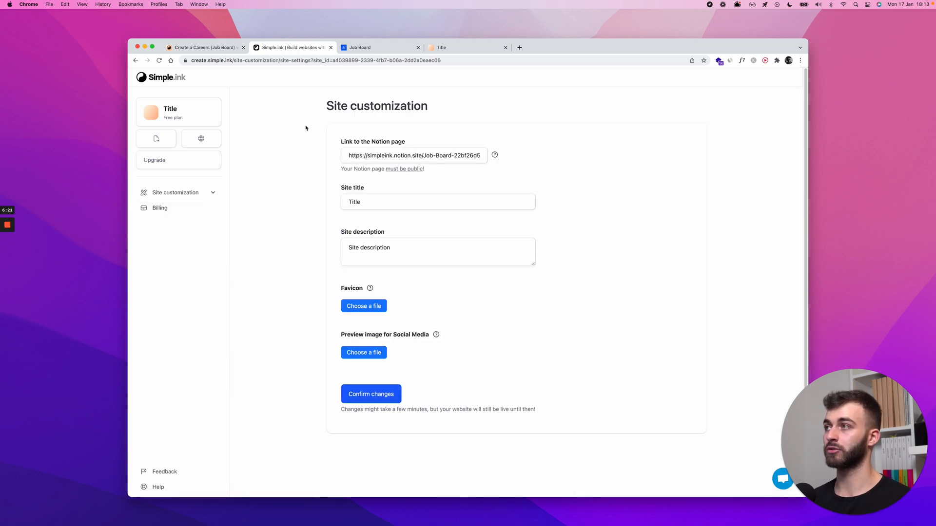
left_click(438, 201)
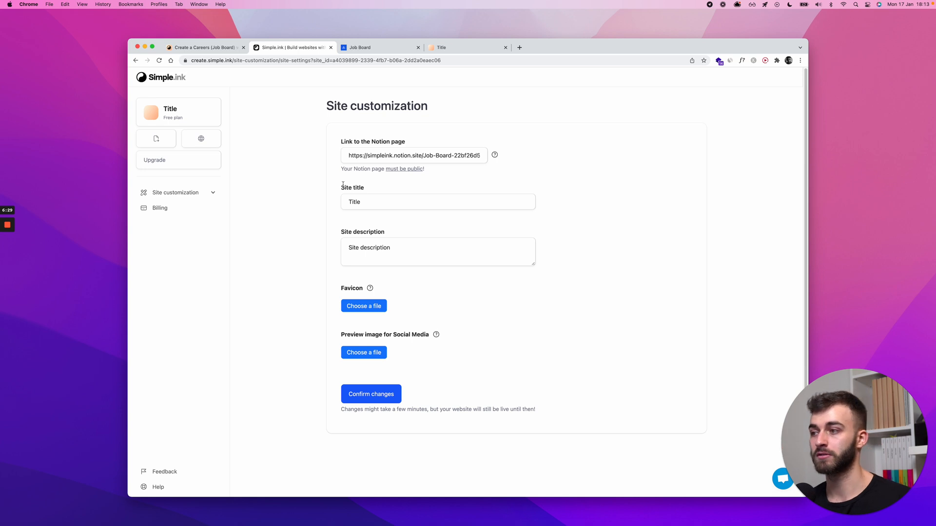
mouse_move(284, 210)
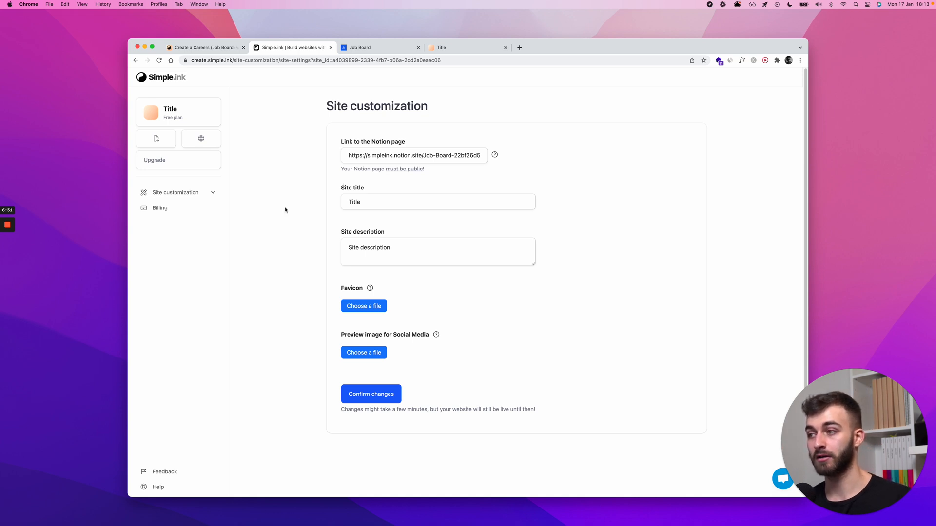